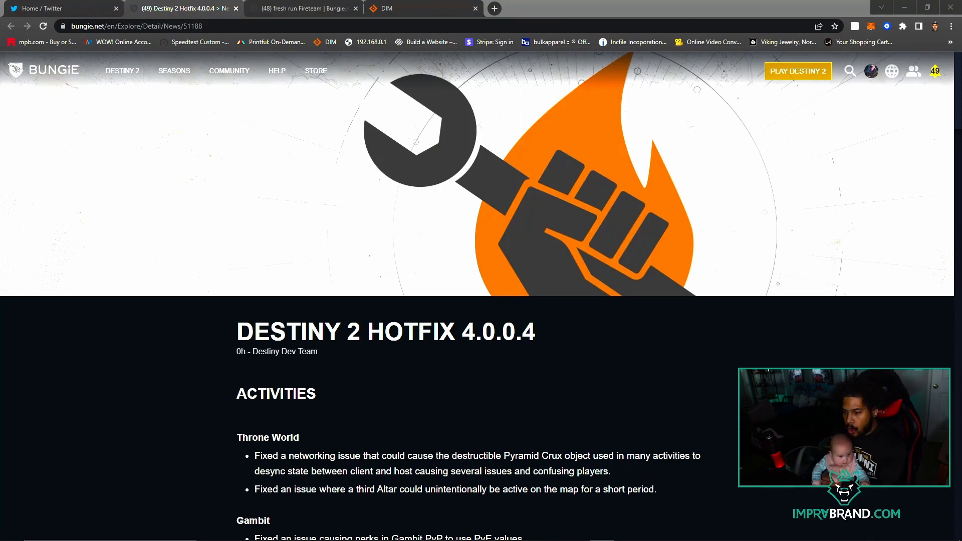
mouse_move(420, 362)
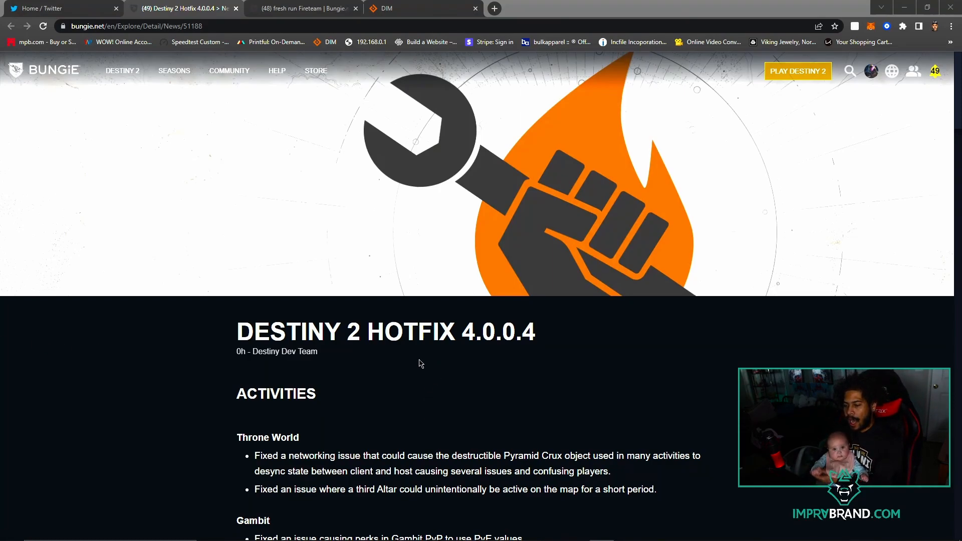
mouse_move(480, 356)
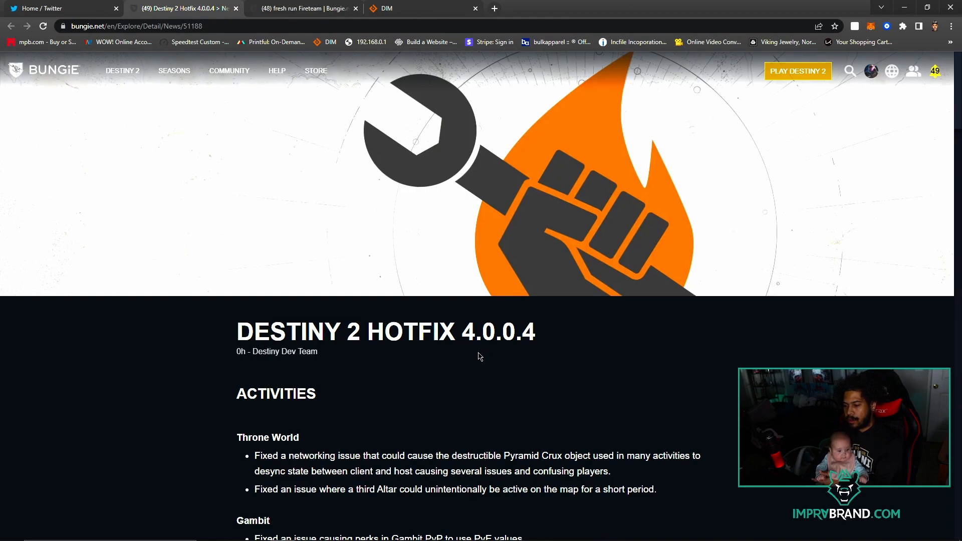
Scroll past the hotfix banner to the Gambit fixes and highlight a word in the Eriana's Vow note.
scroll(down, 3)
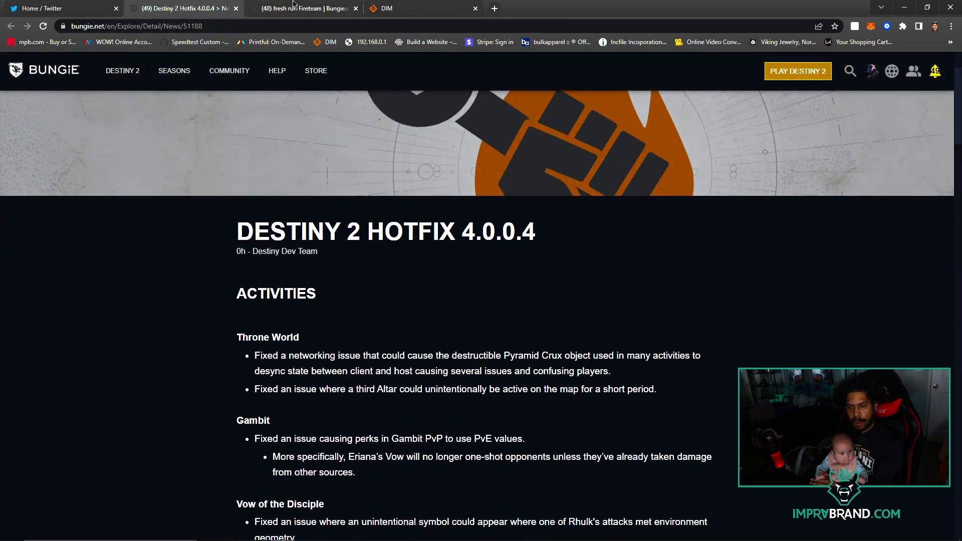
scroll(down, 3)
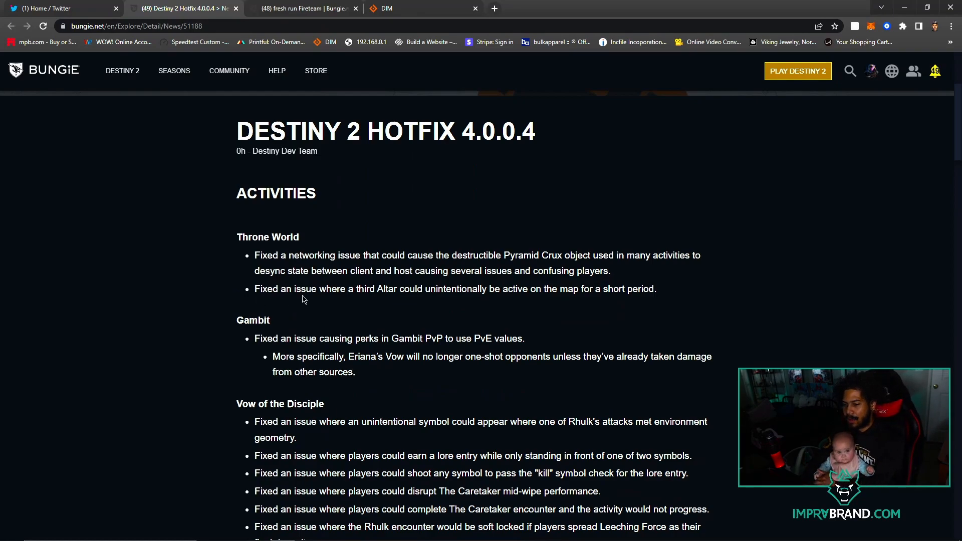
scroll(down, 3)
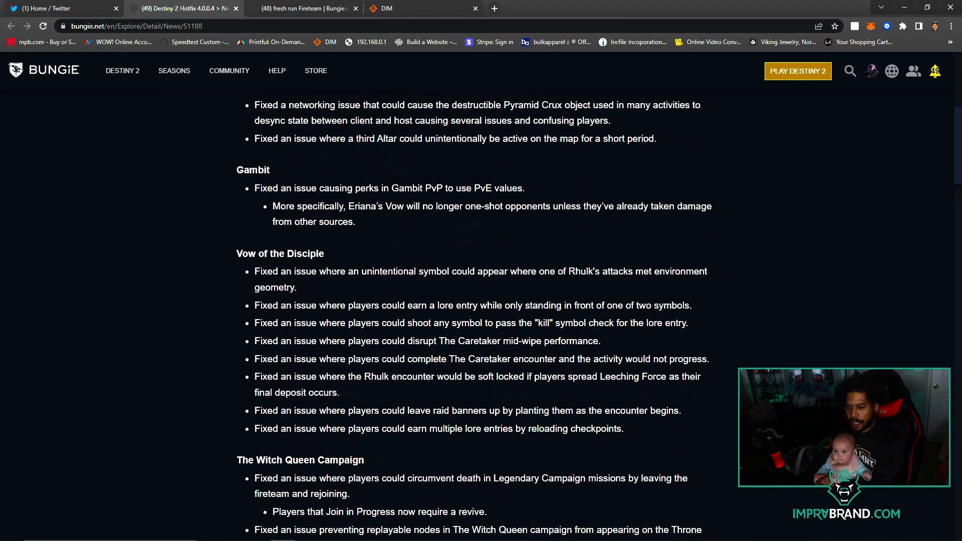
scroll(up, 3)
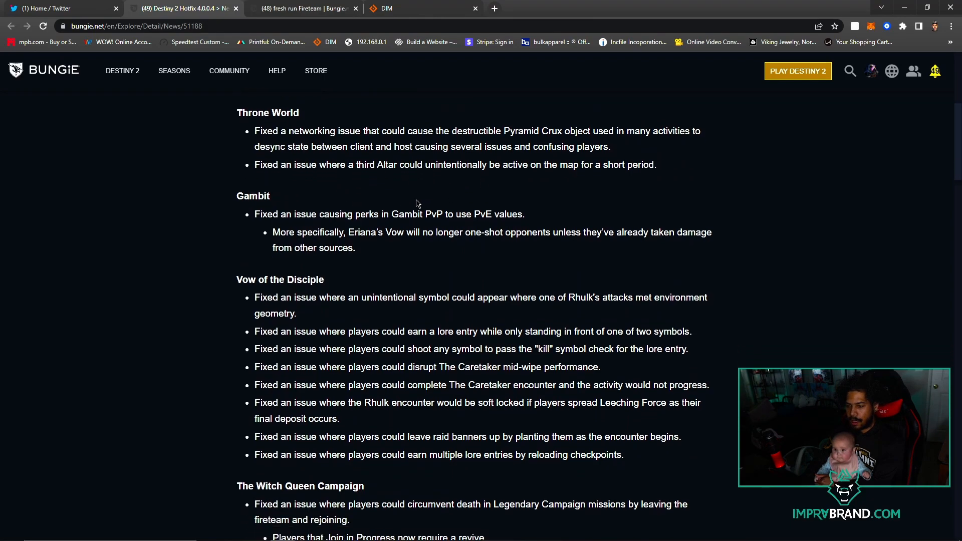
scroll(down, 3)
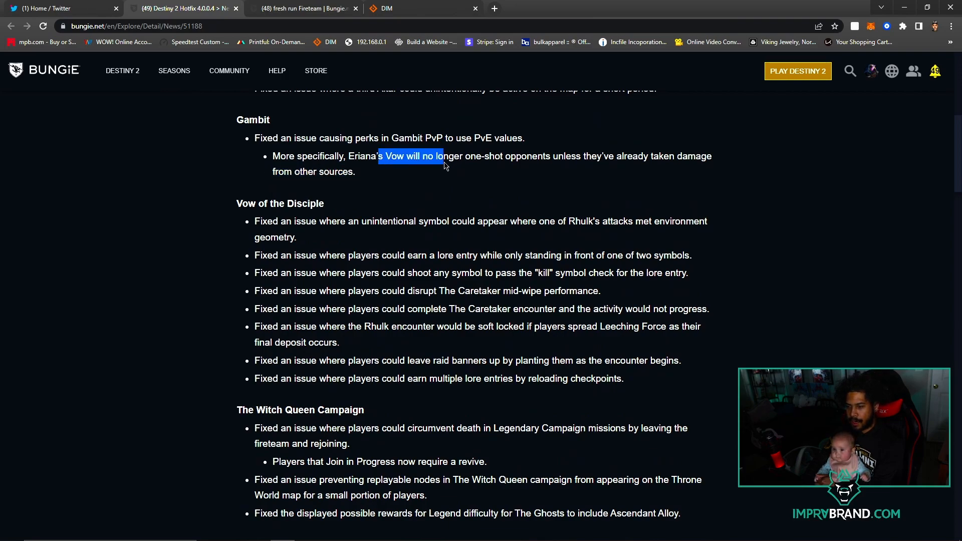
double_click(662, 156)
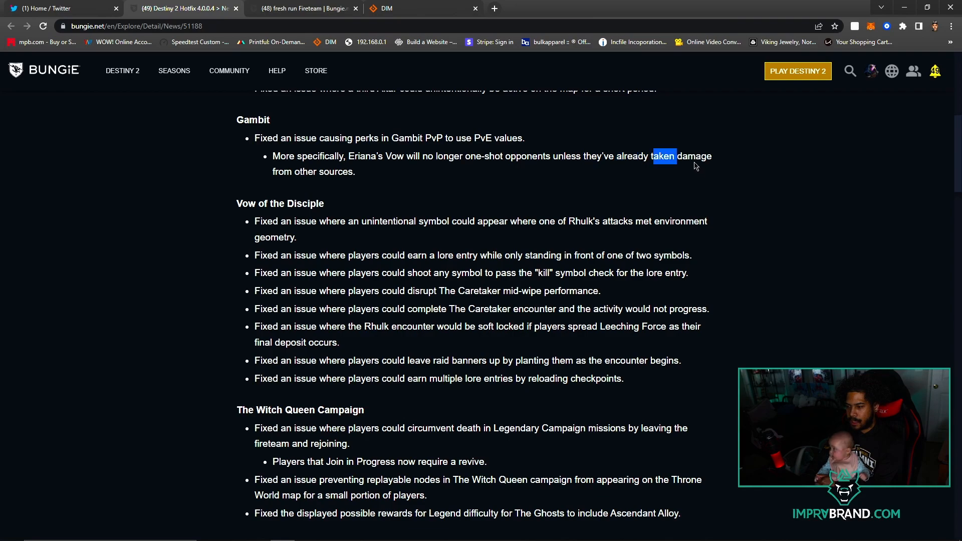
Scroll through the Vow of the Disciple and Witch Queen Campaign fixes to the UI/UX General notes.
scroll(down, 3)
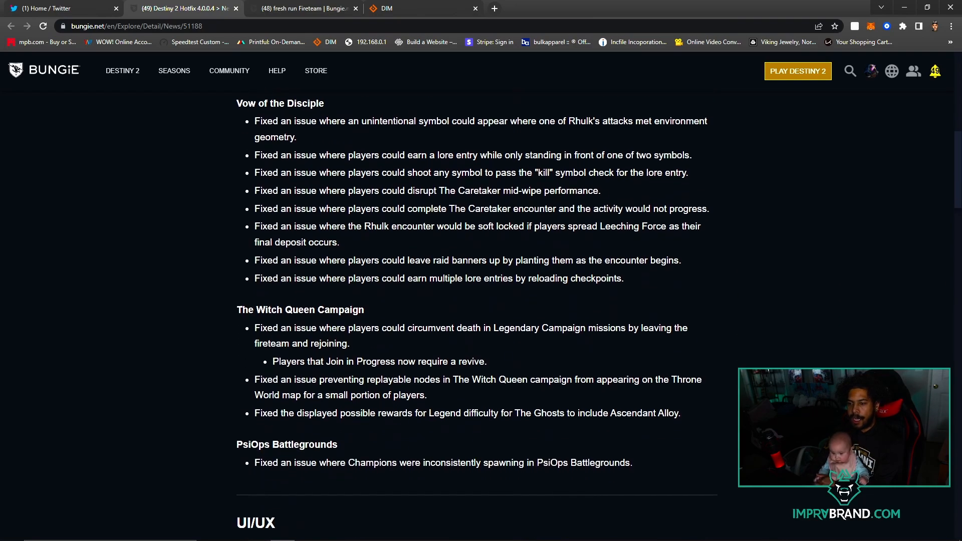
mouse_move(337, 142)
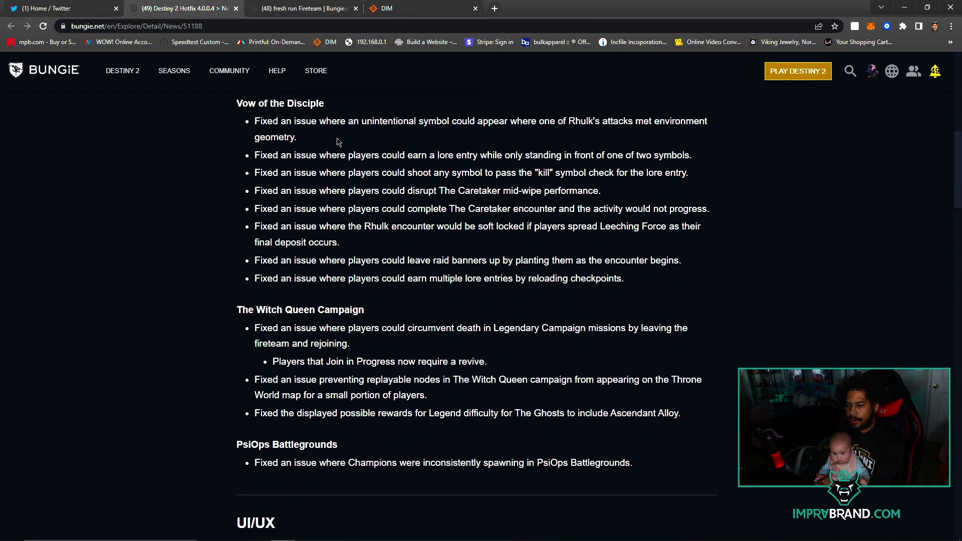
mouse_move(551, 131)
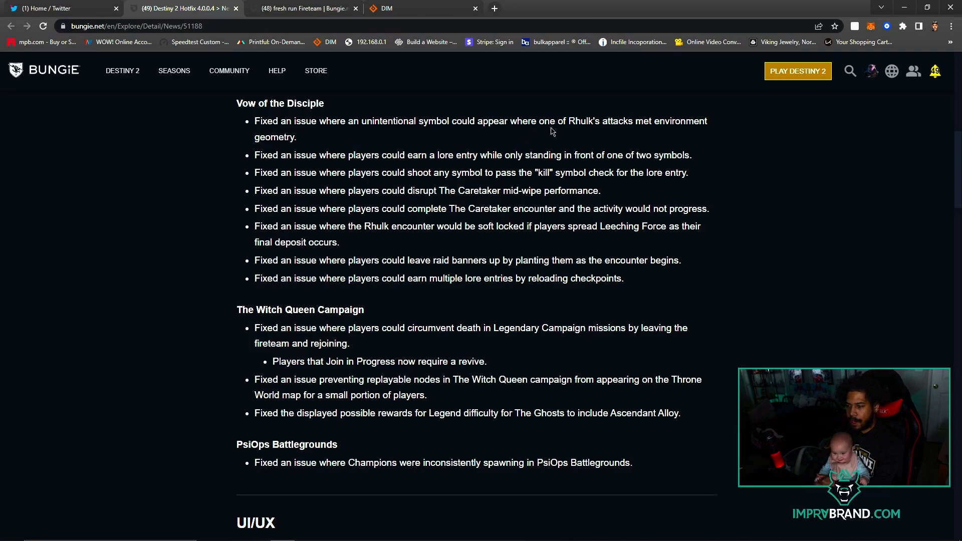
mouse_move(284, 150)
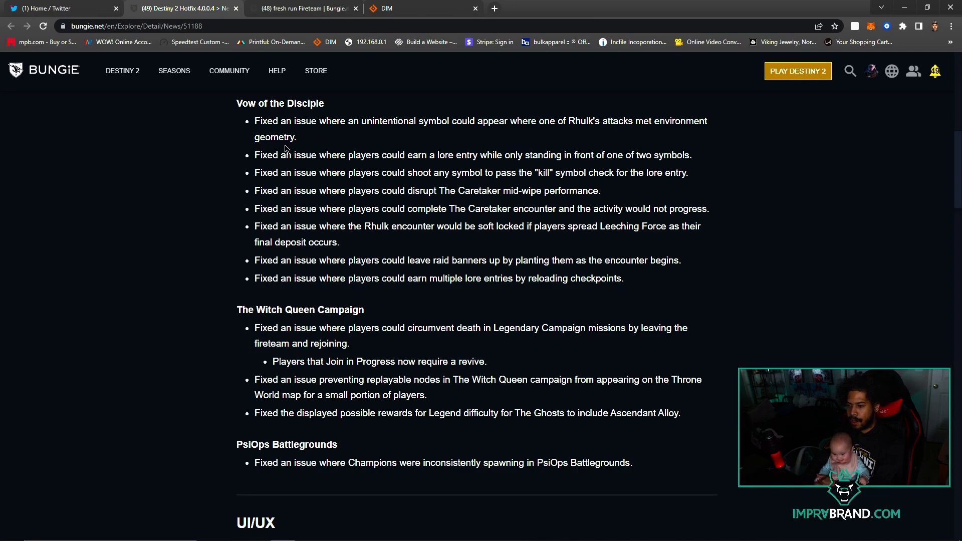
scroll(down, 3)
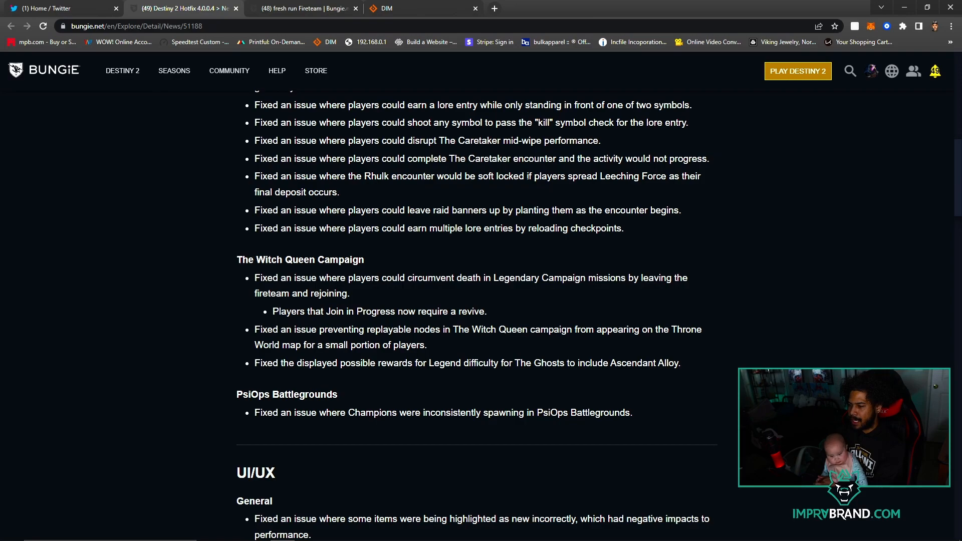
scroll(down, 3)
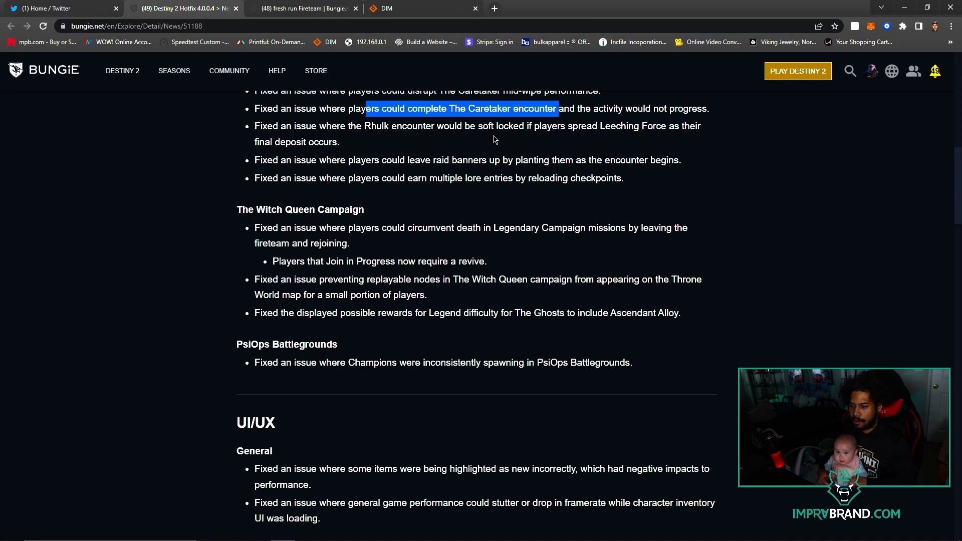
mouse_move(468, 216)
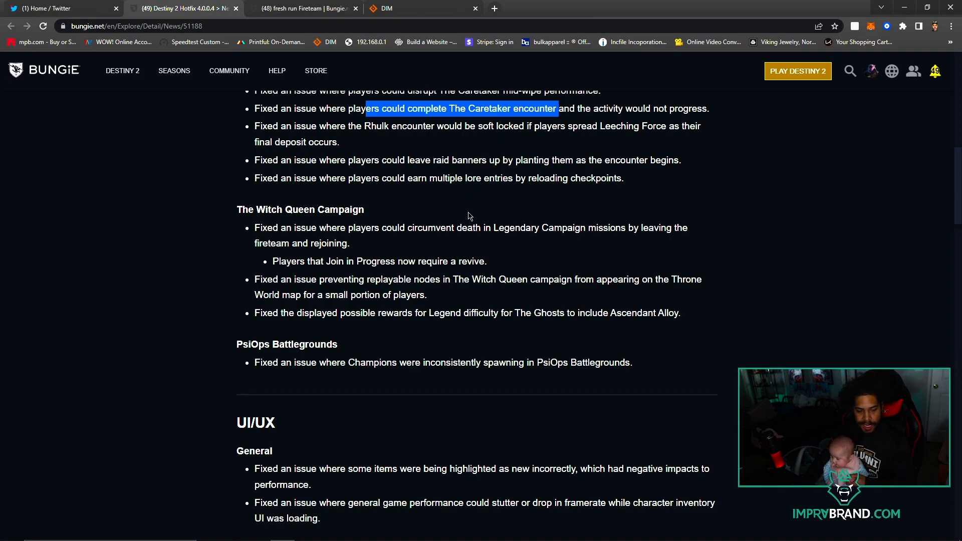
Scroll past the UI/UX General fixes until the Investment section's Economy heading appears.
scroll(down, 3)
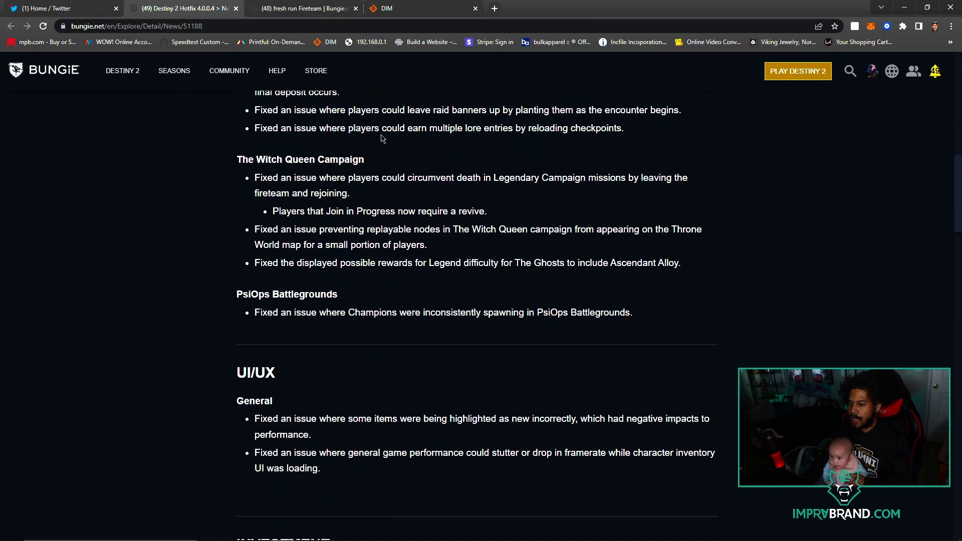
mouse_move(411, 141)
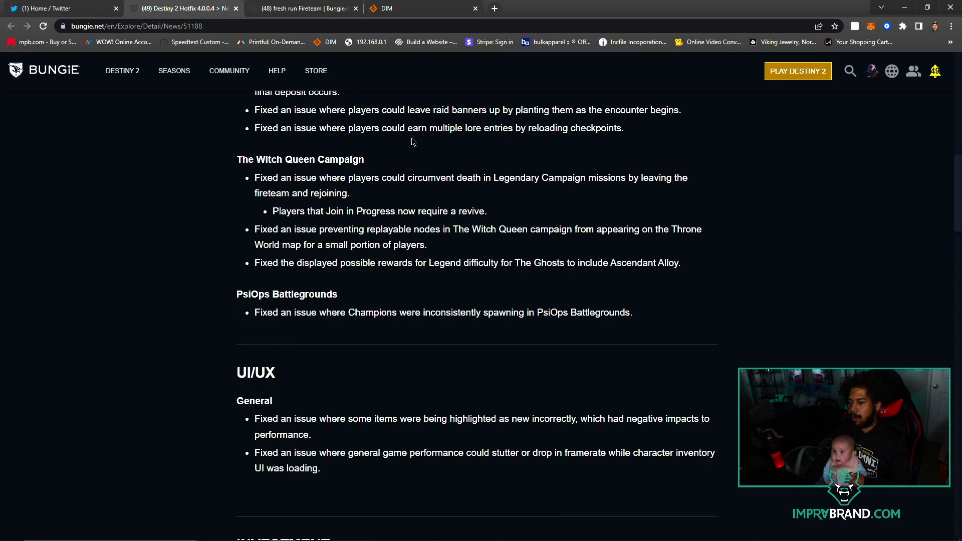
mouse_move(565, 145)
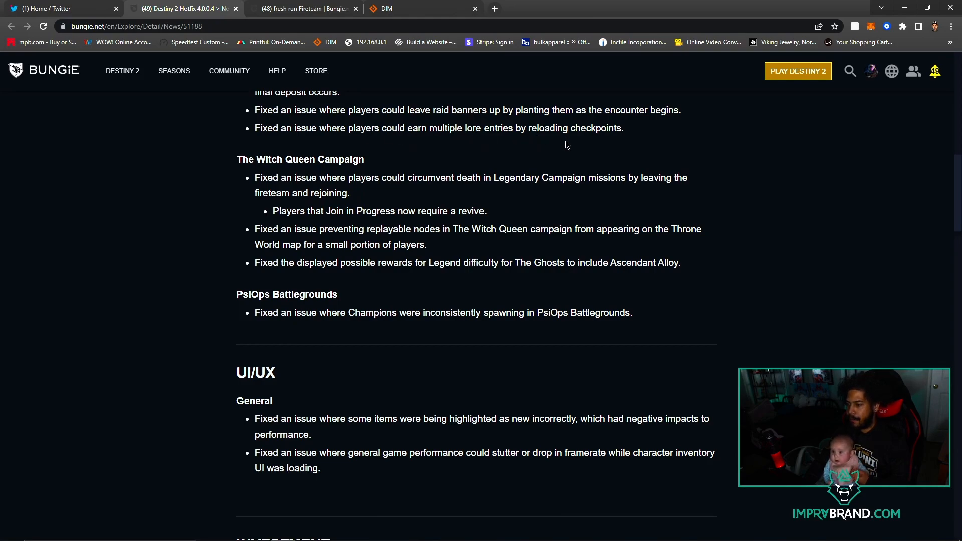
mouse_move(331, 155)
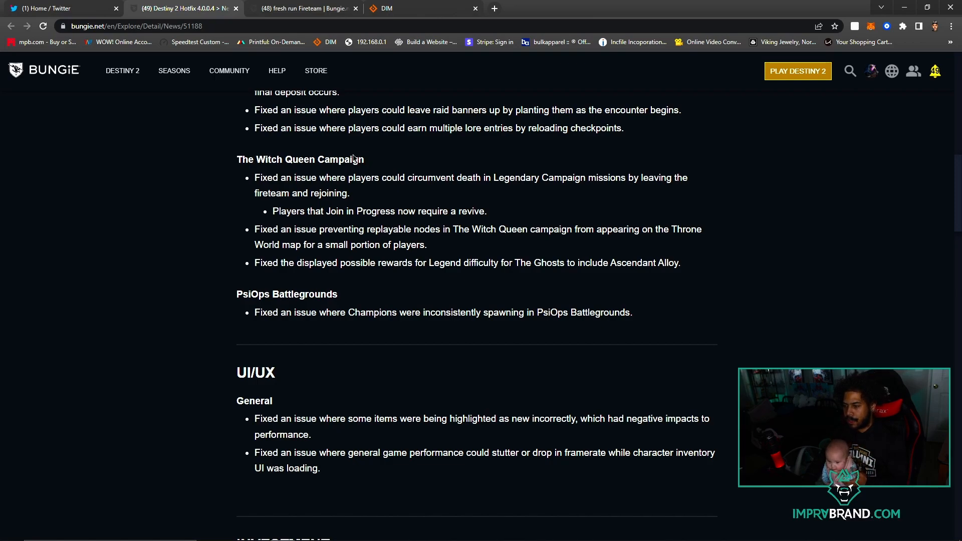
scroll(down, 3)
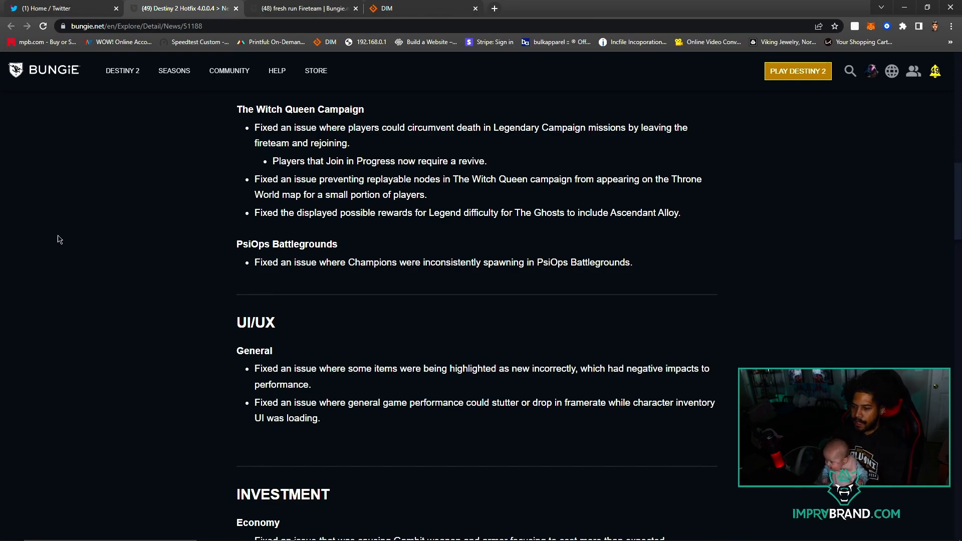
mouse_move(381, 176)
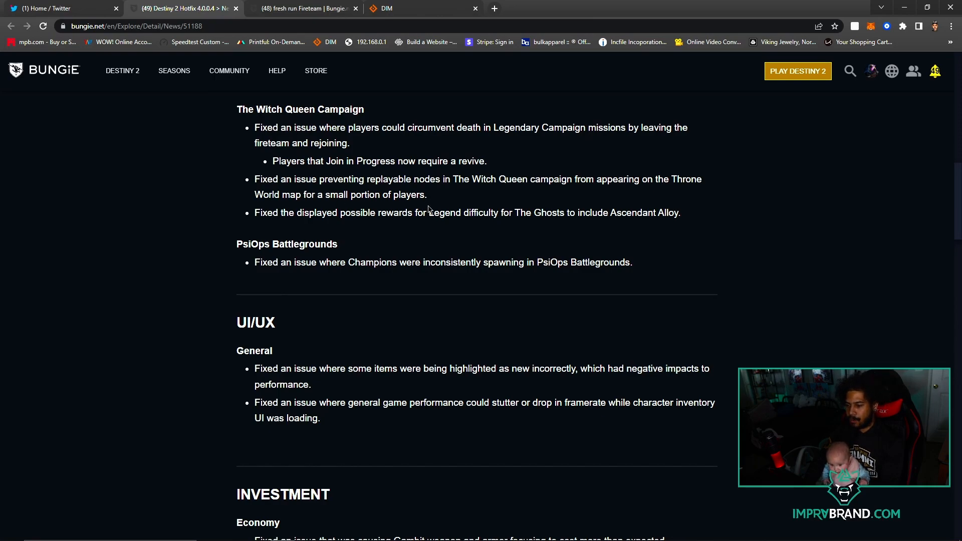
mouse_move(546, 192)
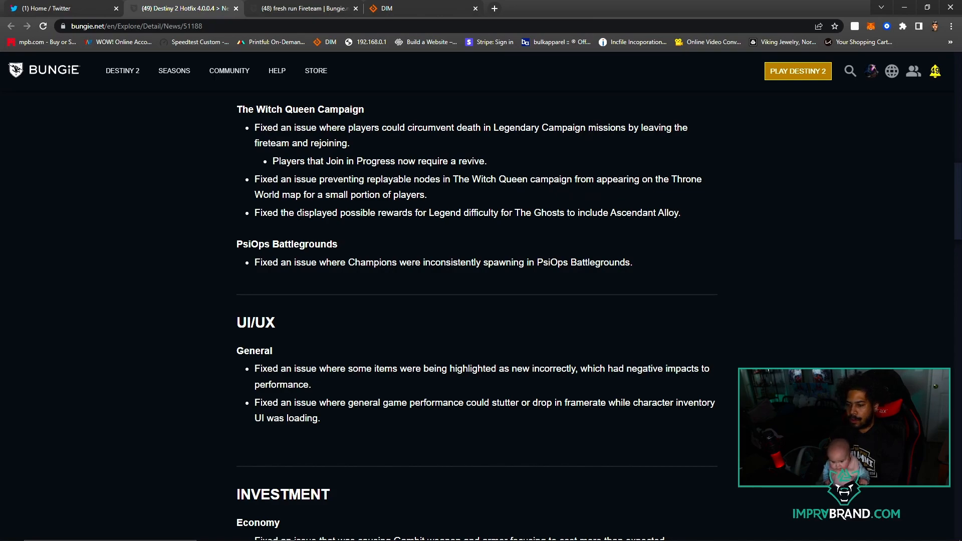
mouse_move(354, 205)
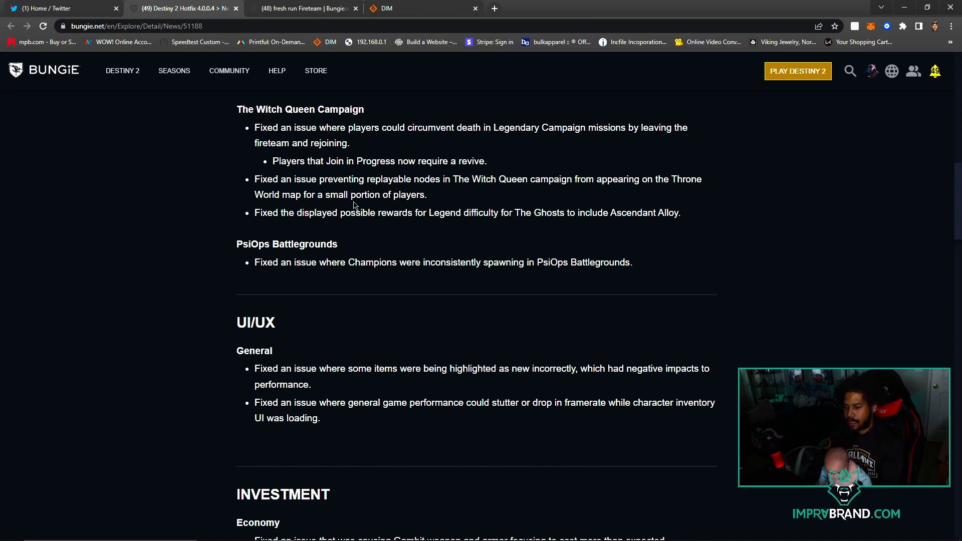
mouse_move(464, 232)
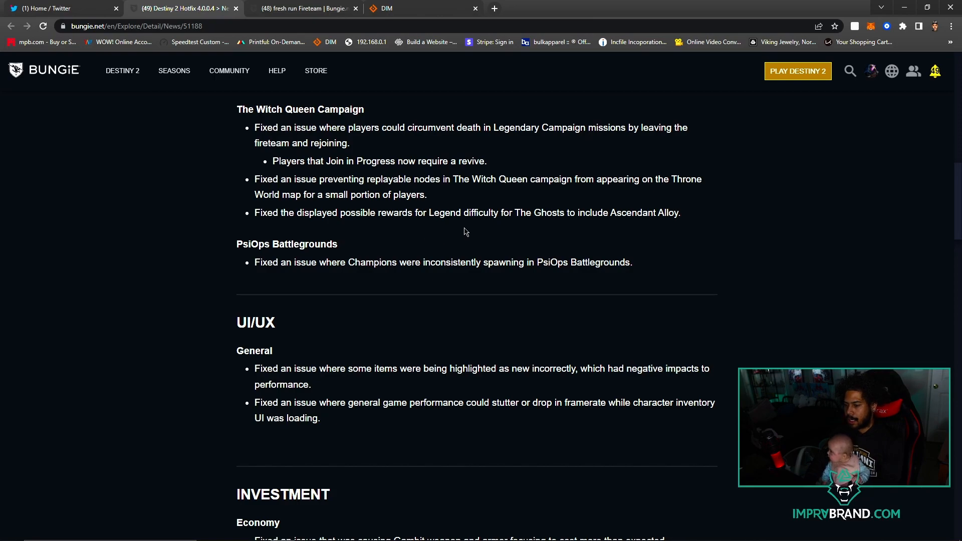
mouse_move(469, 231)
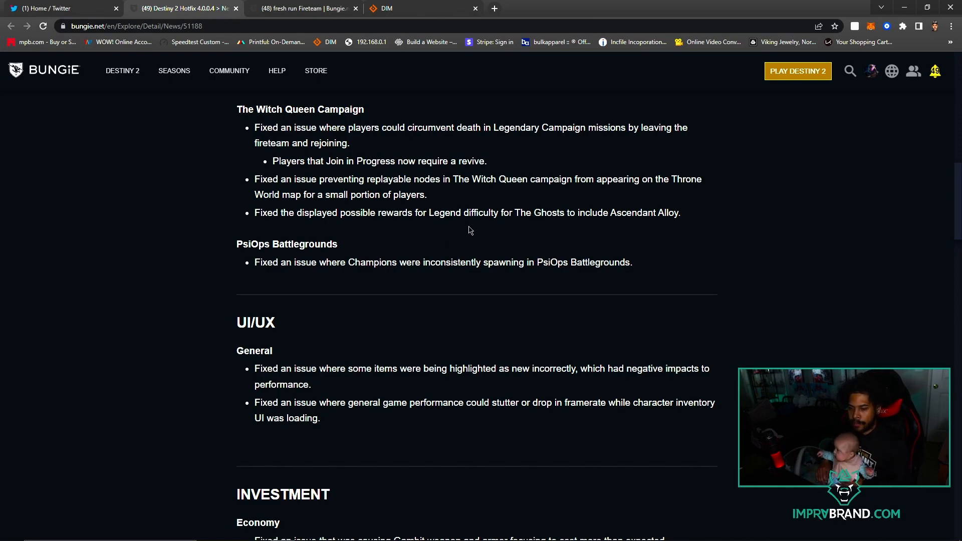
mouse_move(473, 252)
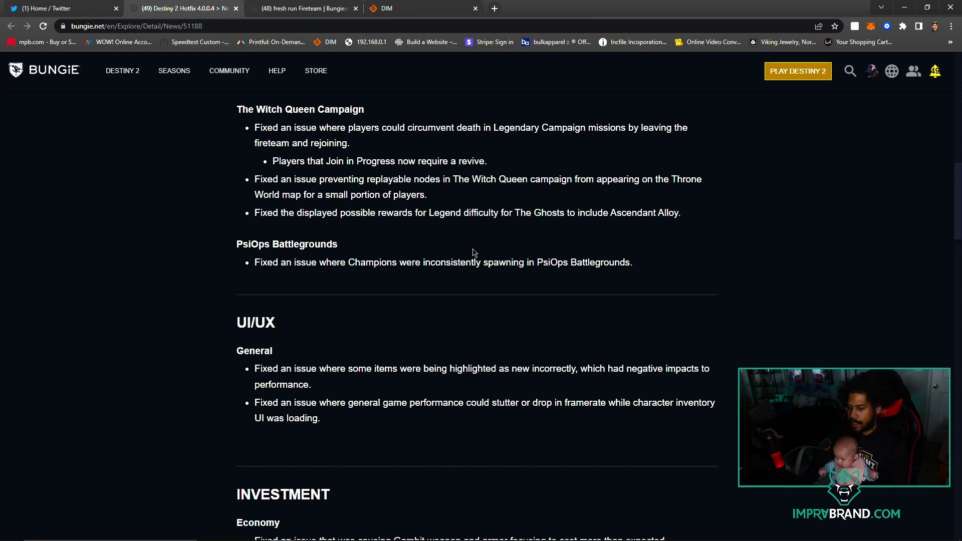
Read through the Economy fixes, highlighting the Rahool's destination materials note along the way.
scroll(down, 3)
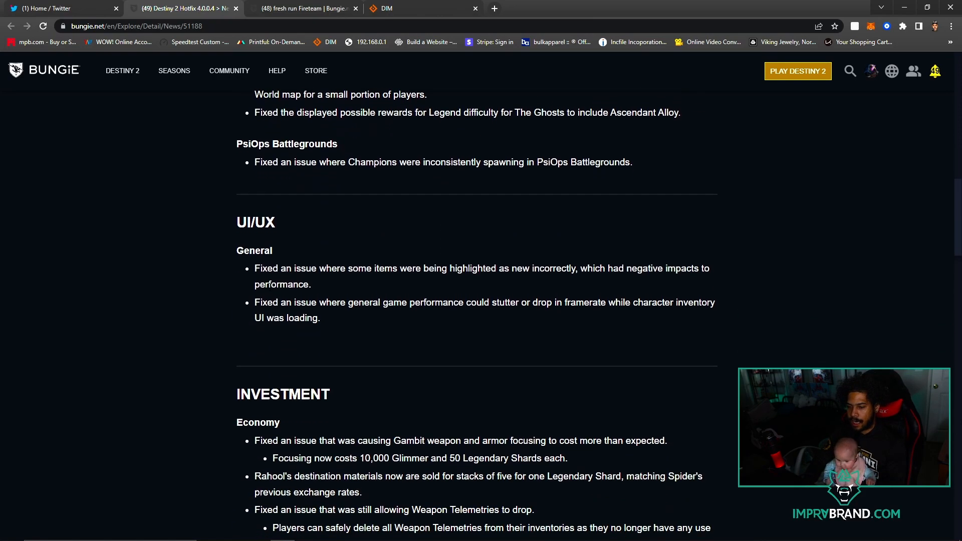
scroll(down, 3)
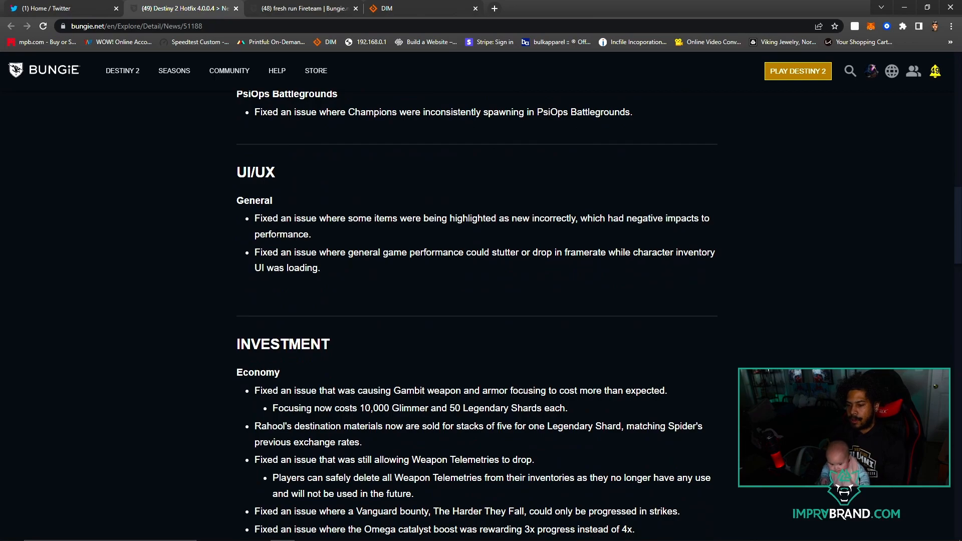
scroll(down, 3)
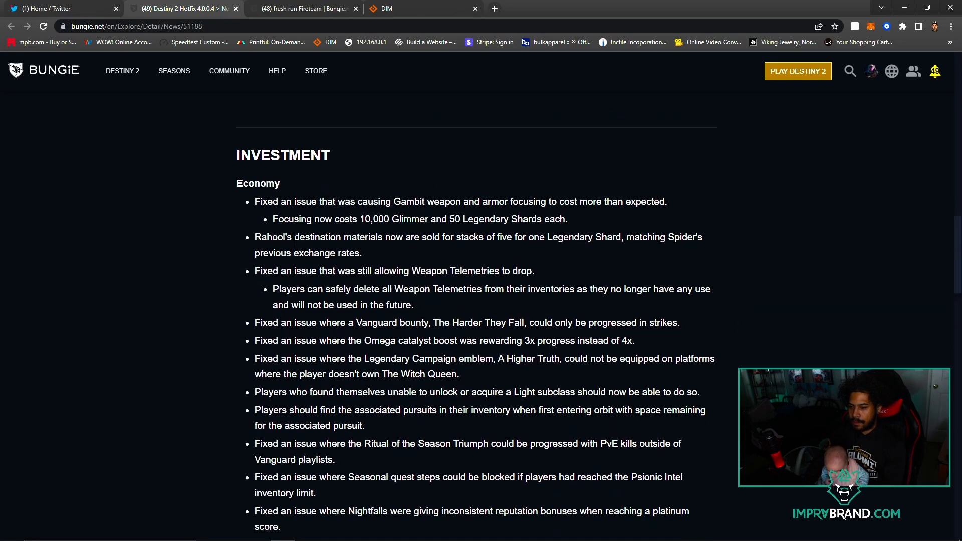
scroll(down, 3)
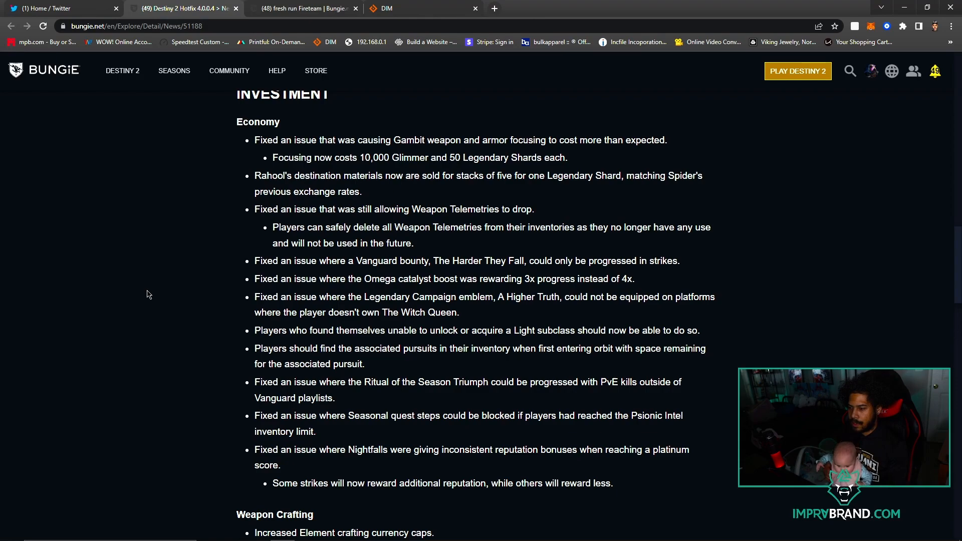
mouse_move(222, 147)
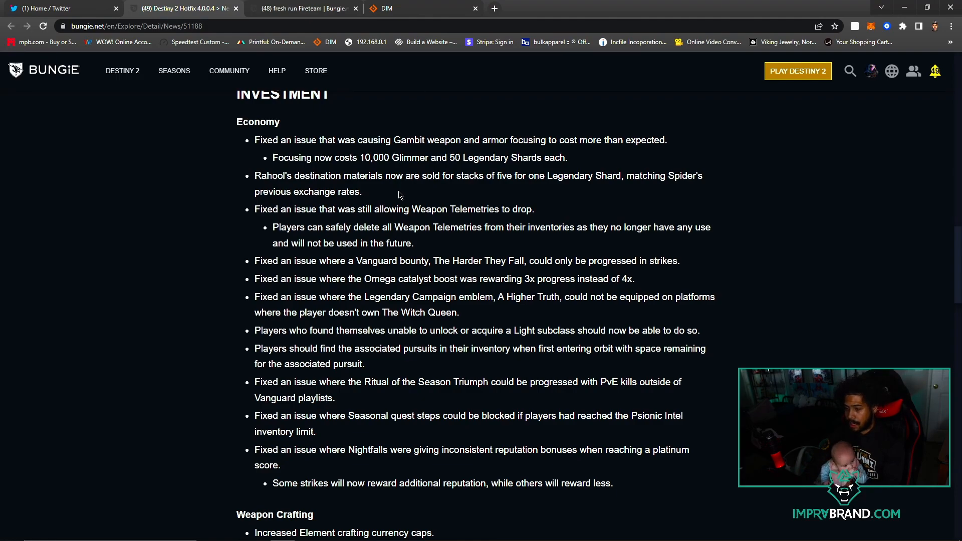
drag(253, 176, 362, 192)
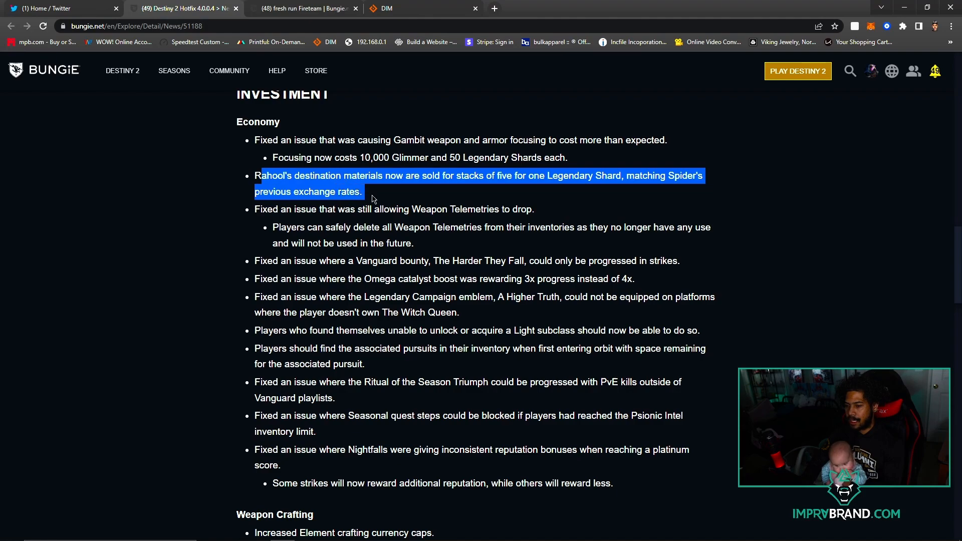
scroll(up, 3)
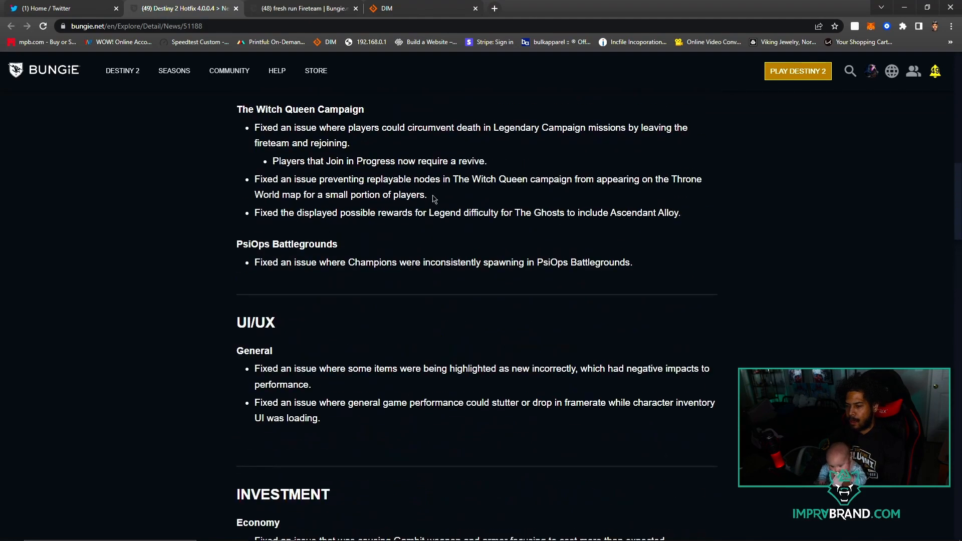
scroll(down, 3)
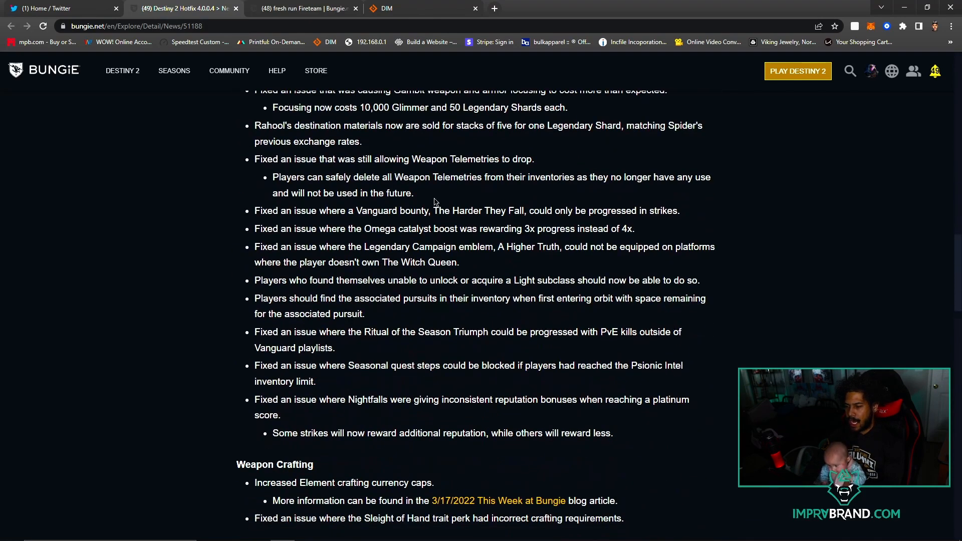
scroll(down, 3)
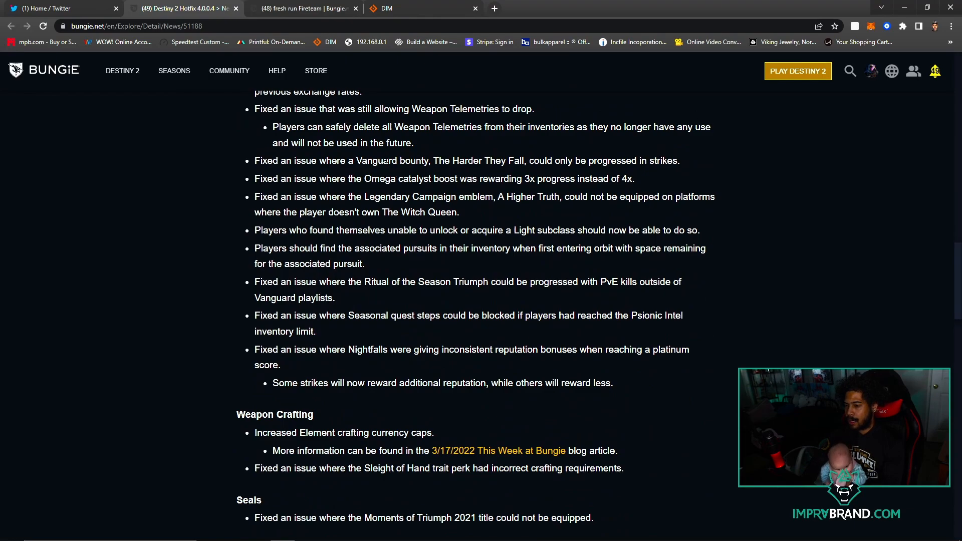
mouse_move(212, 201)
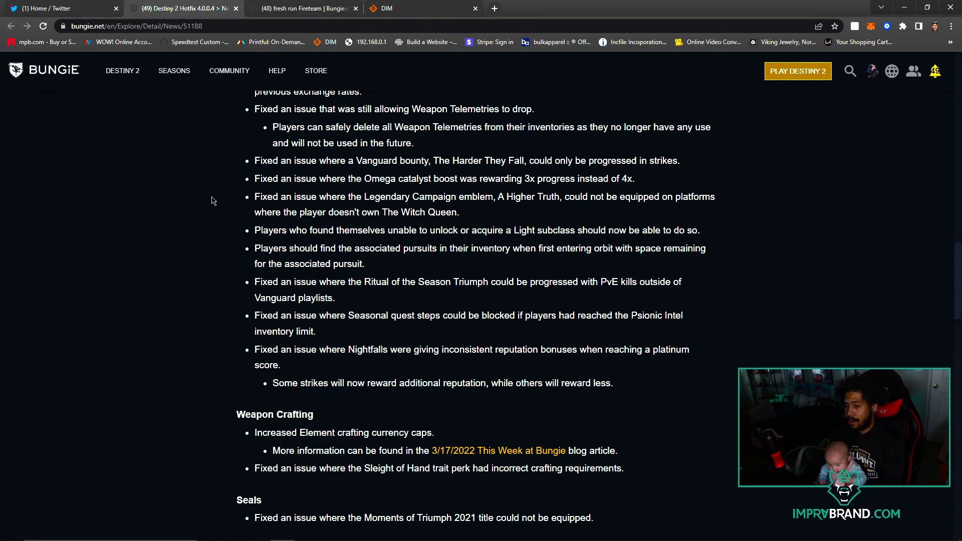
mouse_move(581, 173)
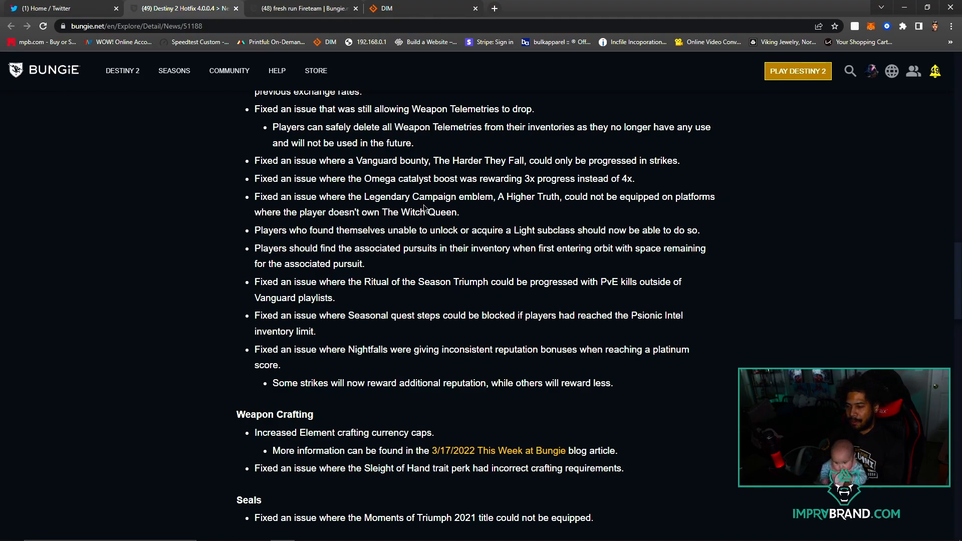
mouse_move(507, 189)
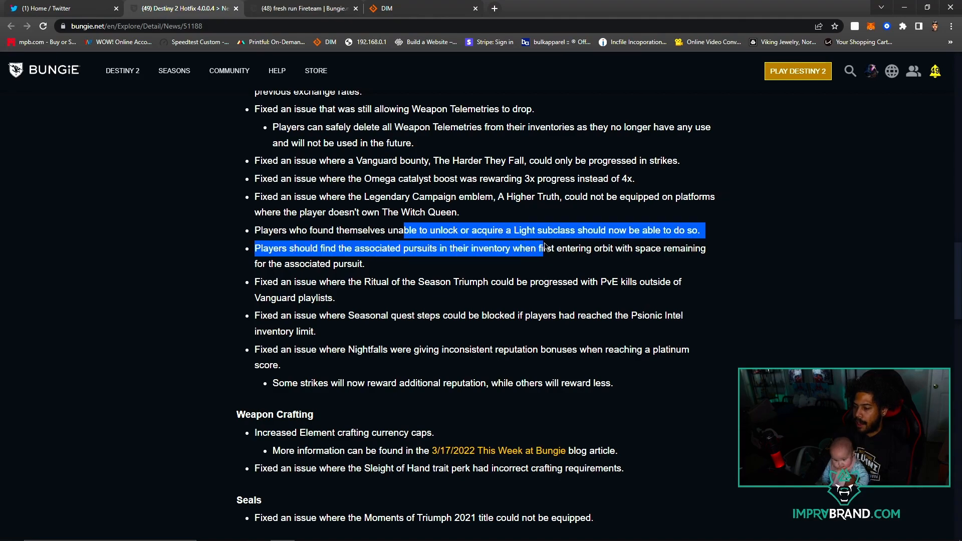
Highlight and clear the subclass and associated pursuits notes, then scroll on to Weapon Crafting and Gameplay.
click(546, 247)
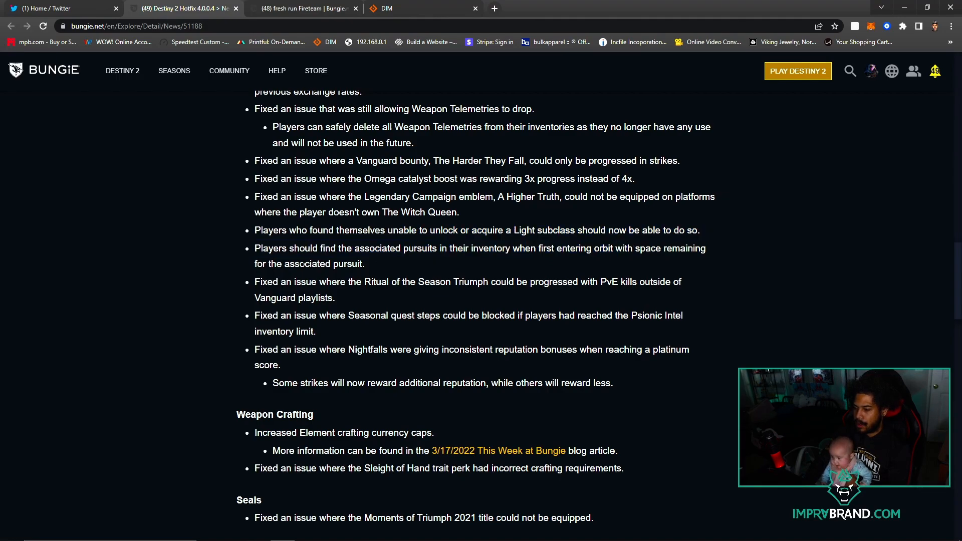
double_click(426, 249)
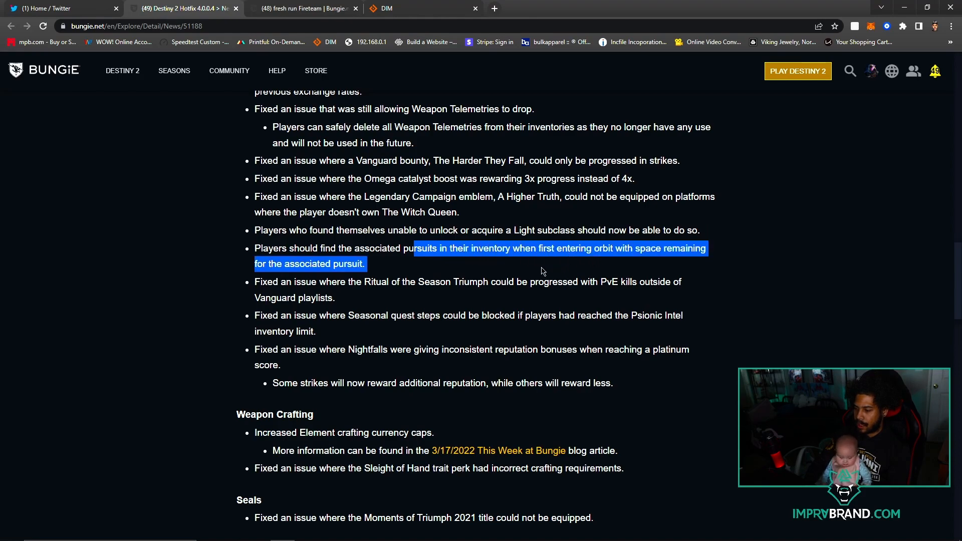
click(542, 271)
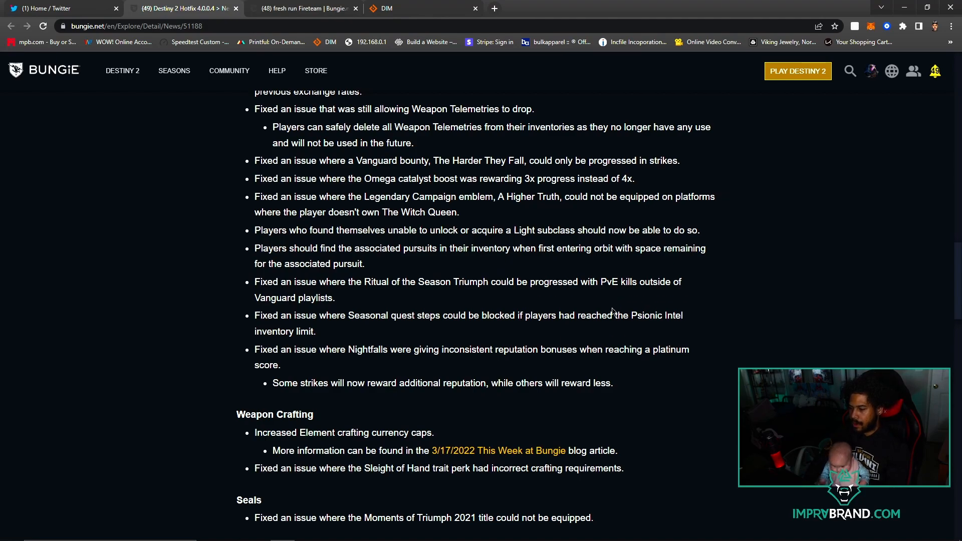
scroll(down, 3)
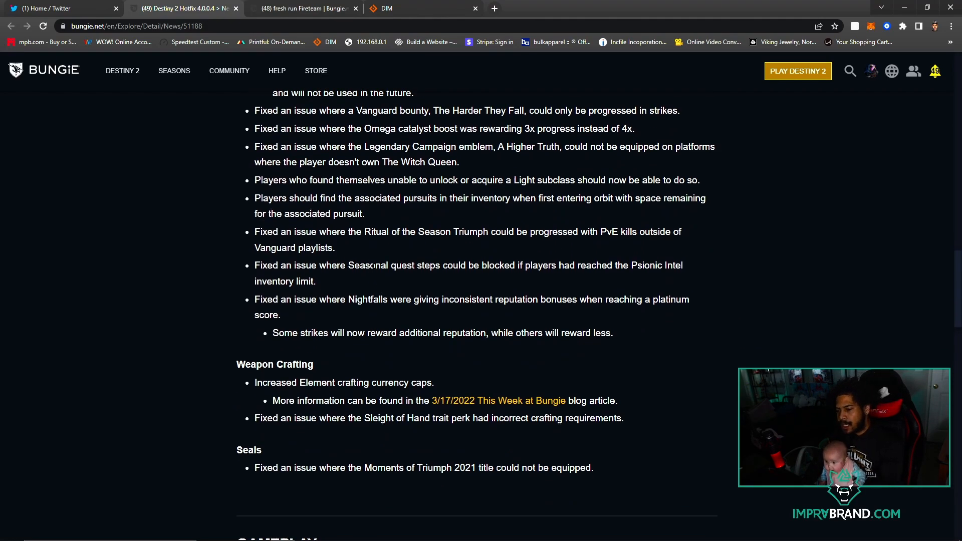
mouse_move(572, 282)
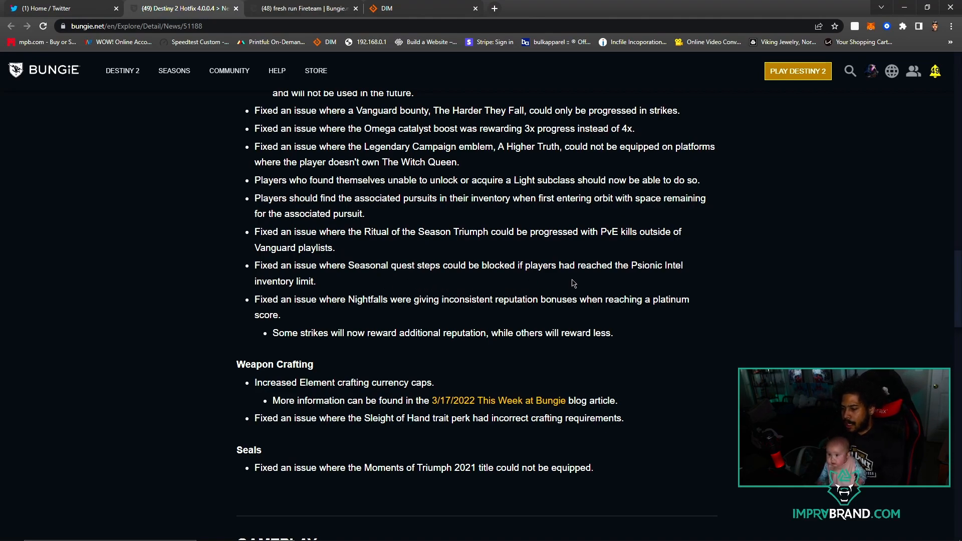
scroll(down, 3)
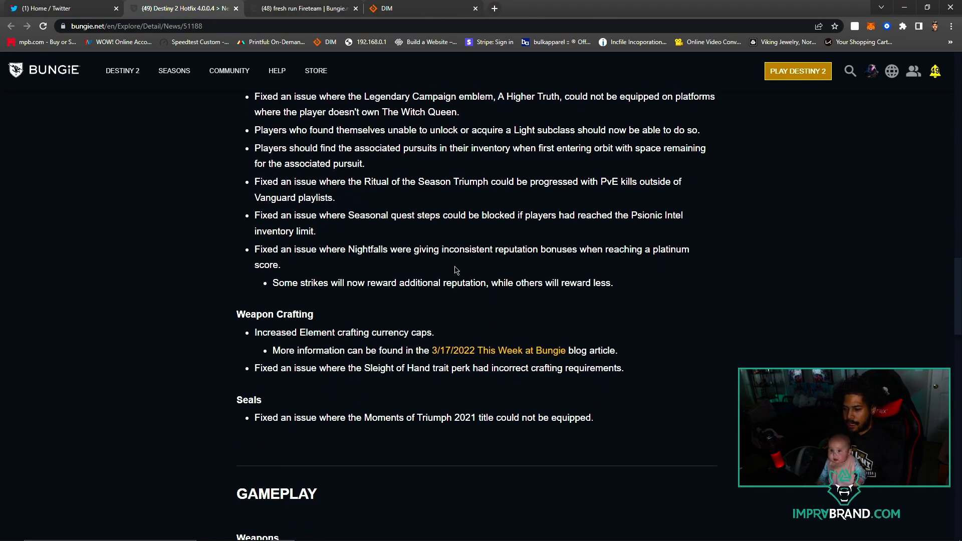
mouse_move(343, 308)
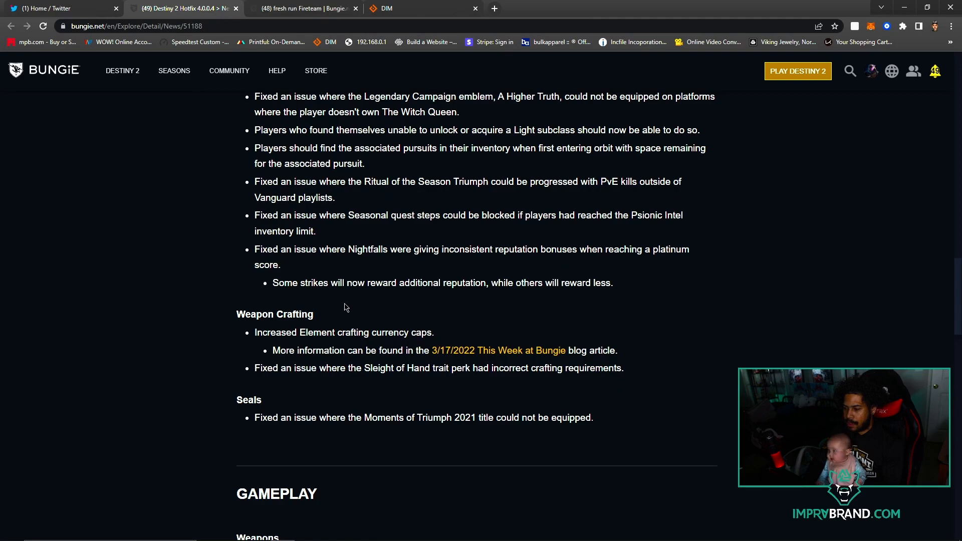
scroll(down, 3)
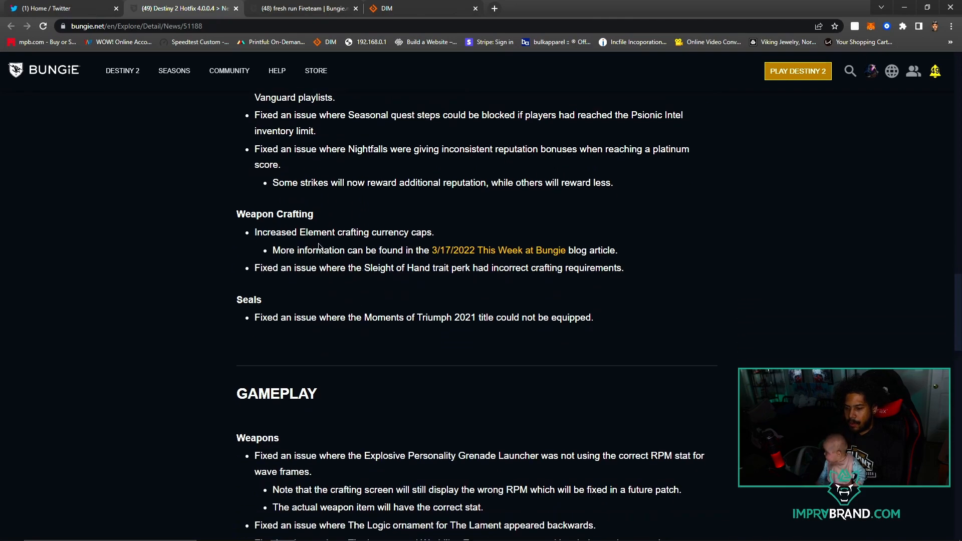
mouse_move(371, 248)
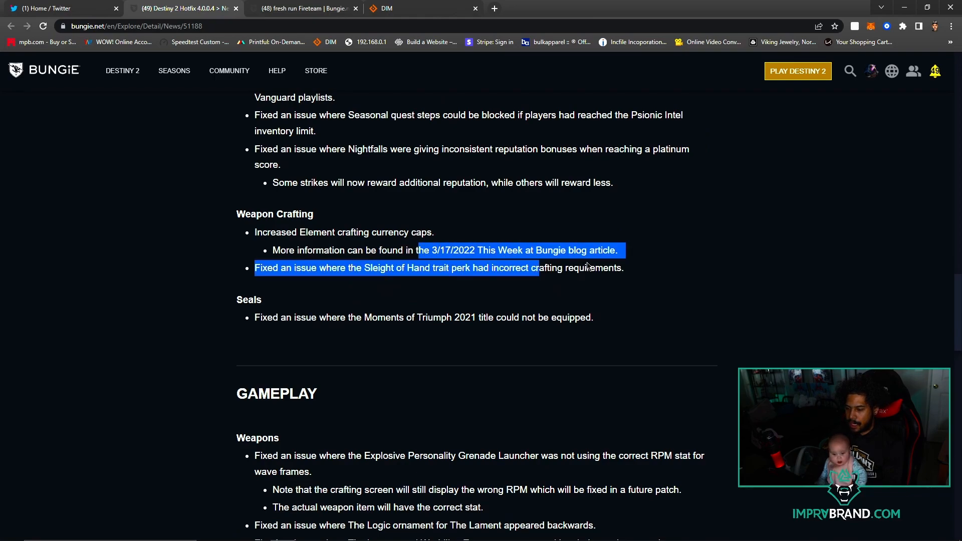
Clear the Weapon Crafting highlight and scroll past Seals to the Gameplay Weapons and Armor fixes.
click(521, 282)
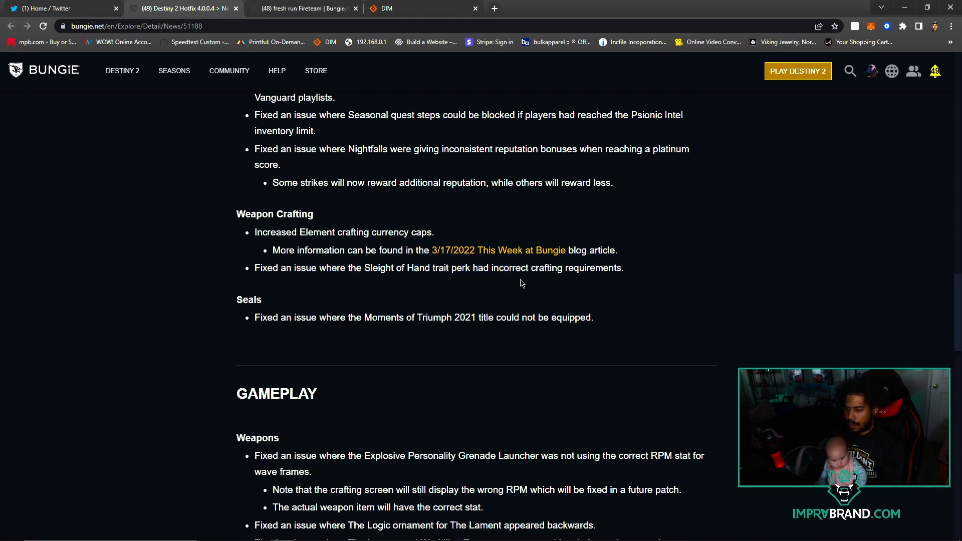
mouse_move(341, 302)
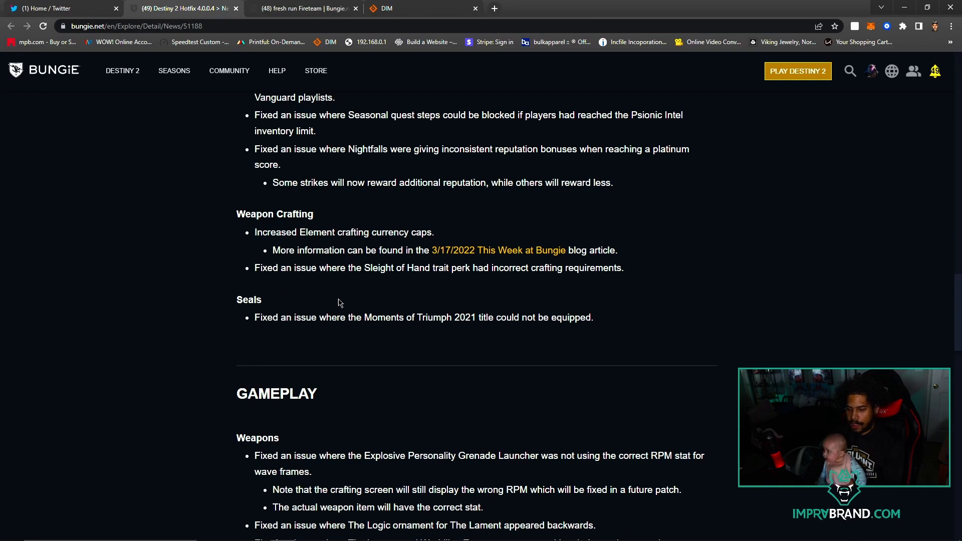
mouse_move(432, 281)
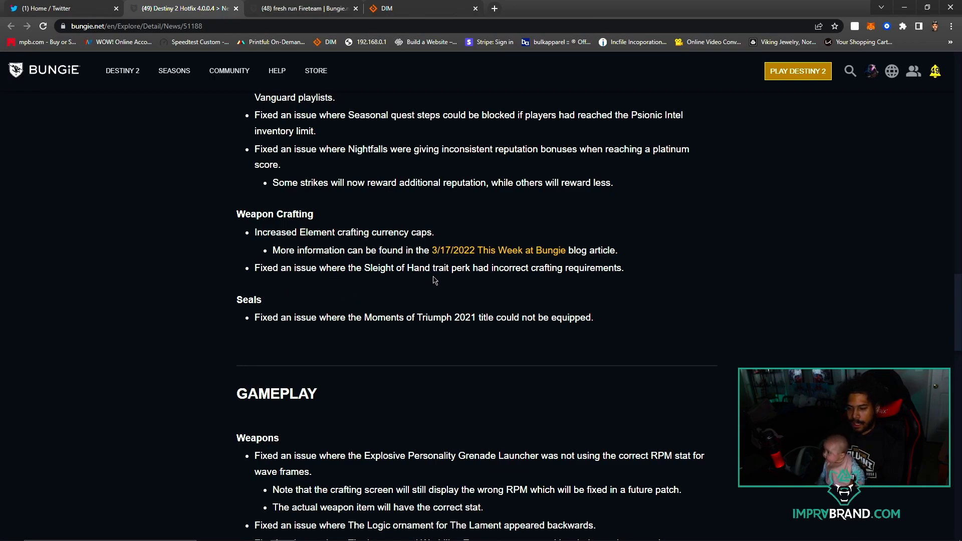
mouse_move(480, 283)
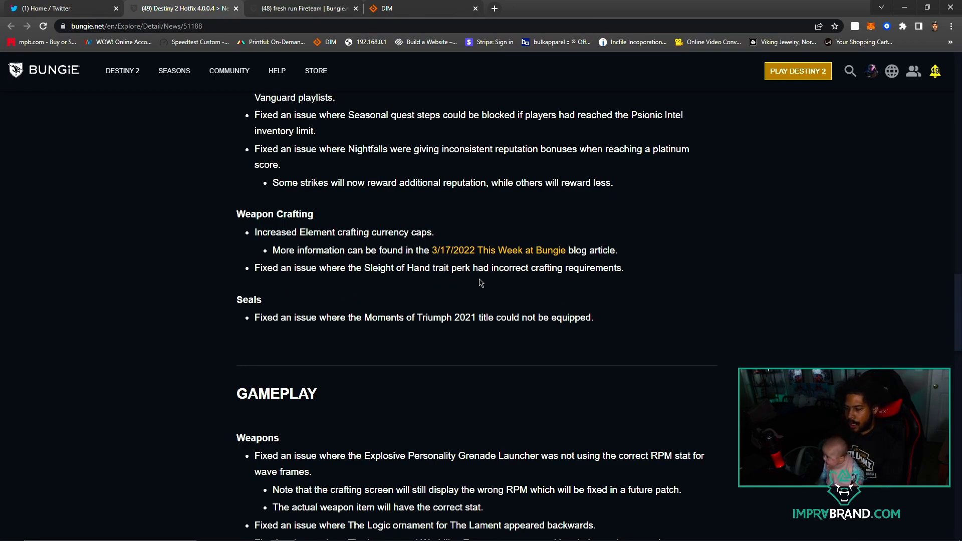
scroll(down, 3)
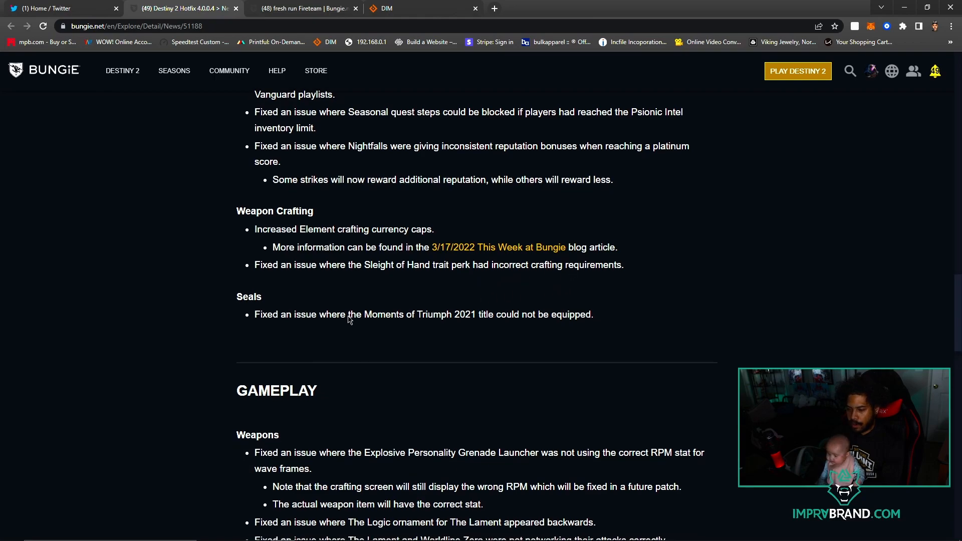
scroll(down, 3)
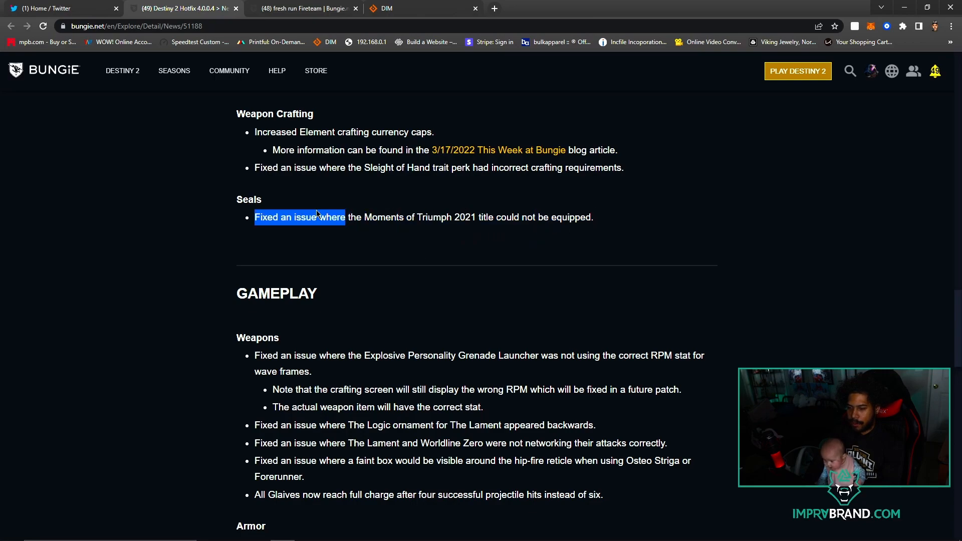
scroll(down, 3)
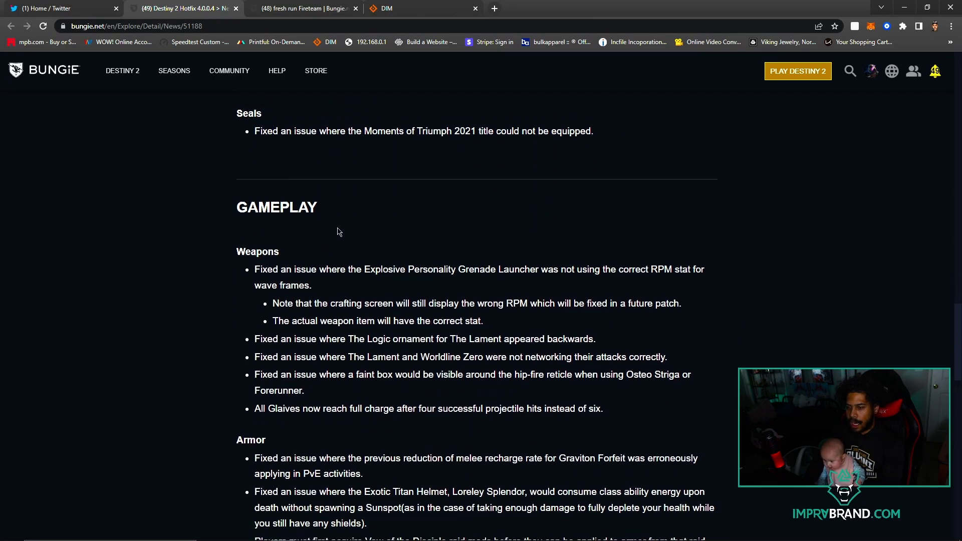
Scroll past the Weapons list so the full Armor section and the start of Abilities are in view.
scroll(up, 3)
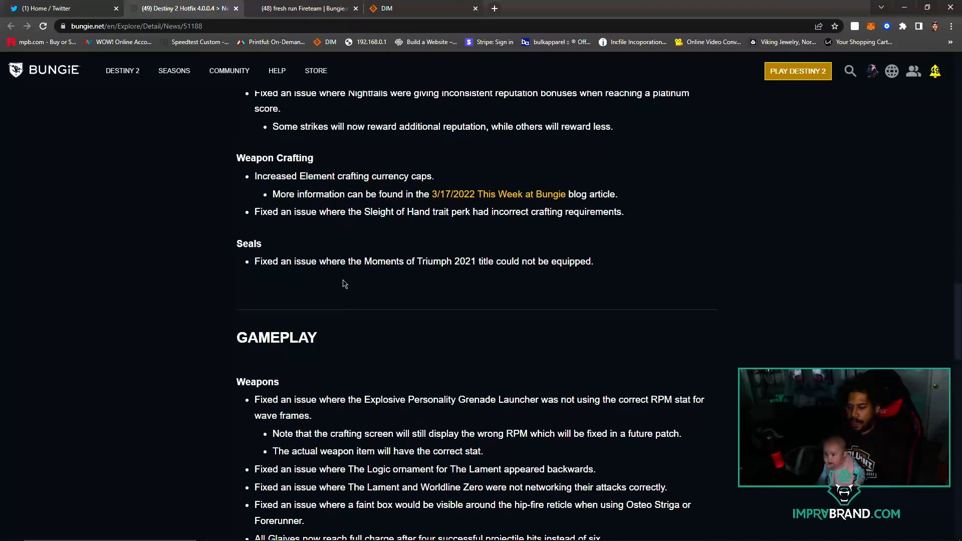
scroll(down, 3)
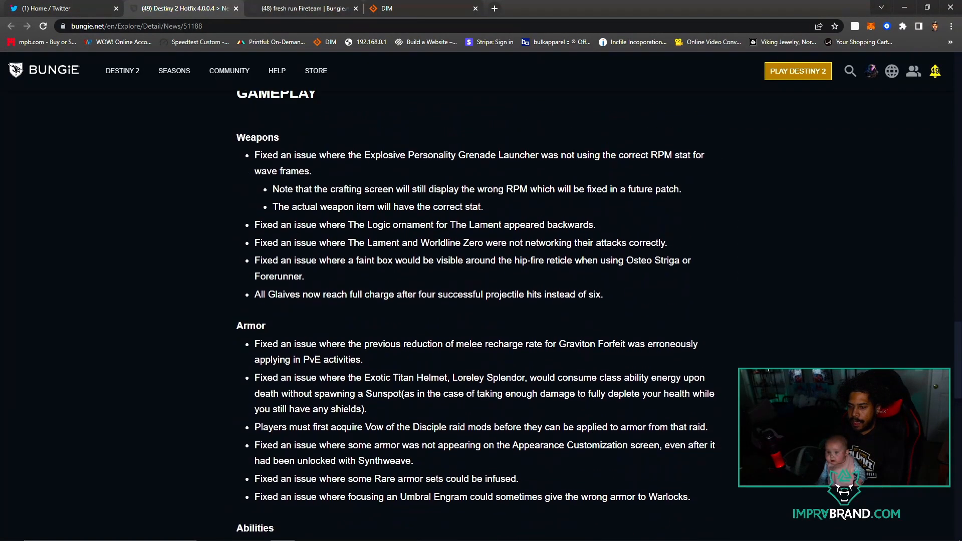
mouse_move(551, 170)
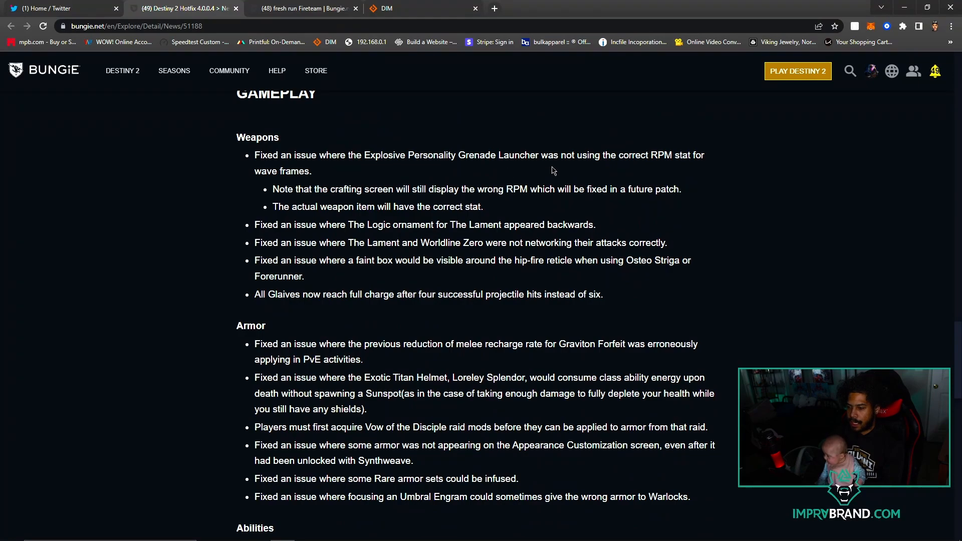
mouse_move(559, 175)
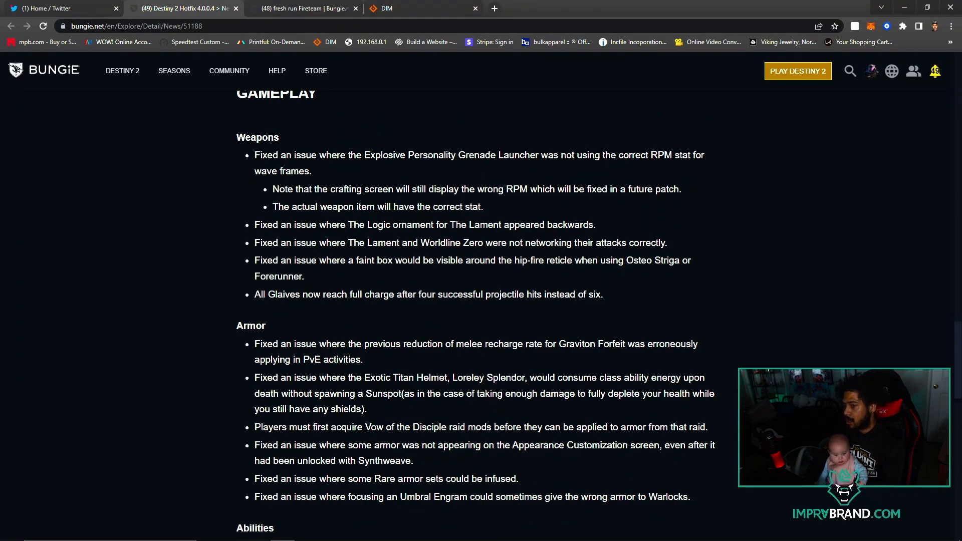
mouse_move(392, 218)
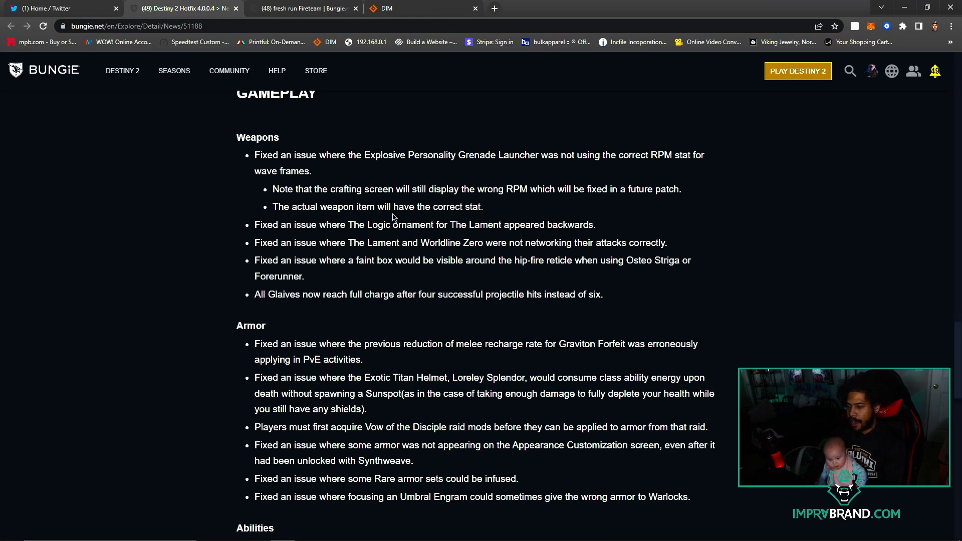
mouse_move(610, 202)
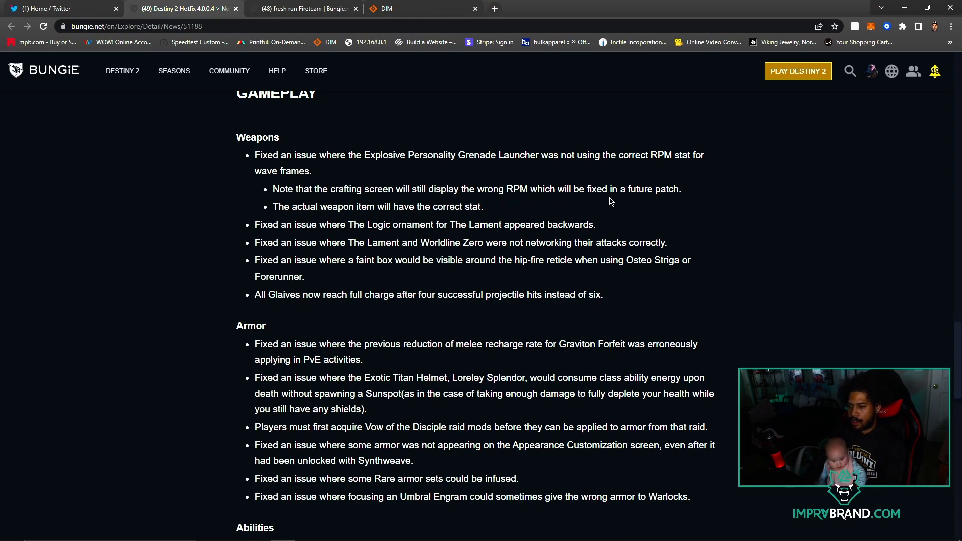
mouse_move(393, 217)
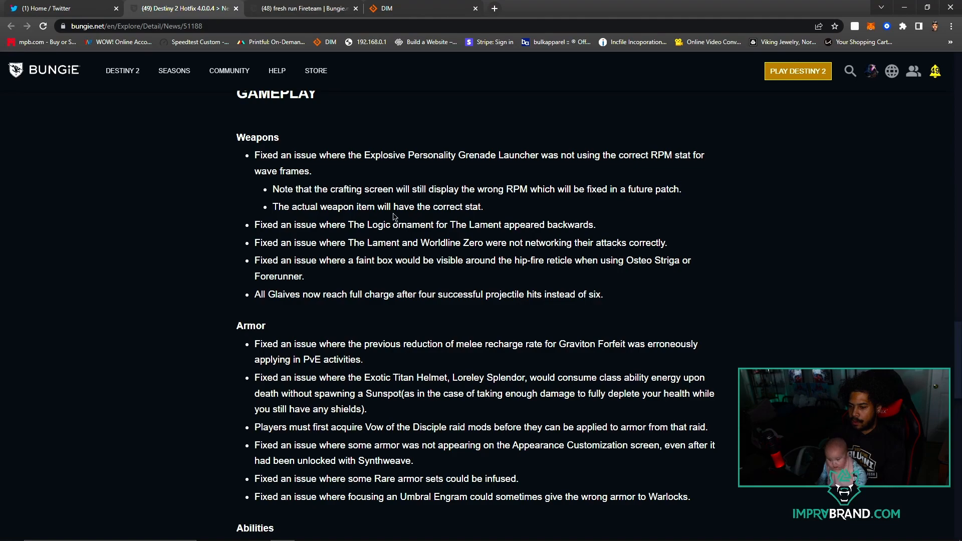
scroll(down, 3)
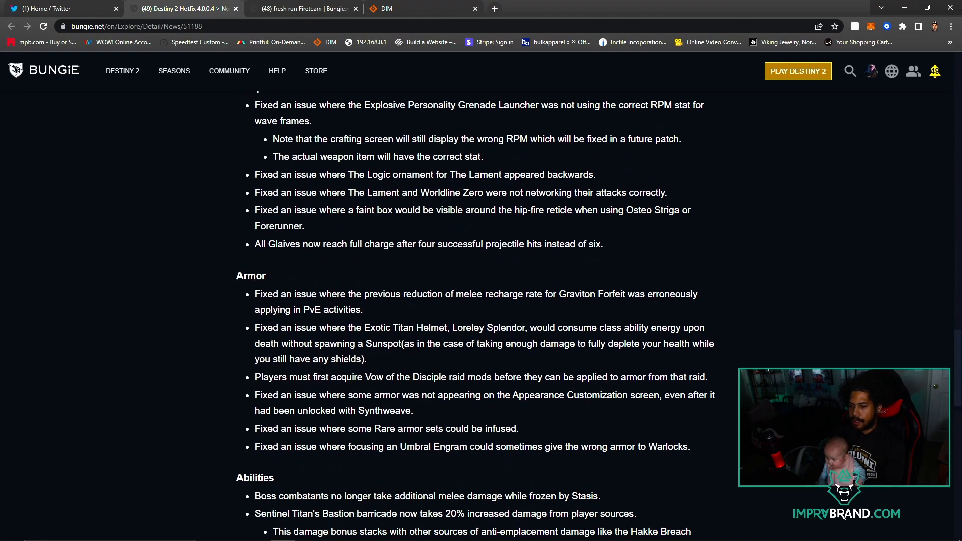
mouse_move(497, 187)
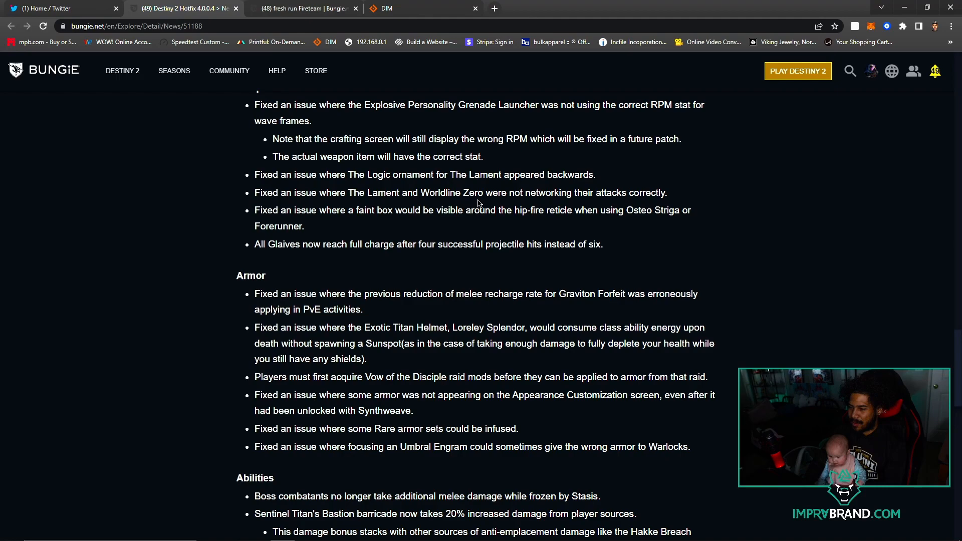
mouse_move(529, 206)
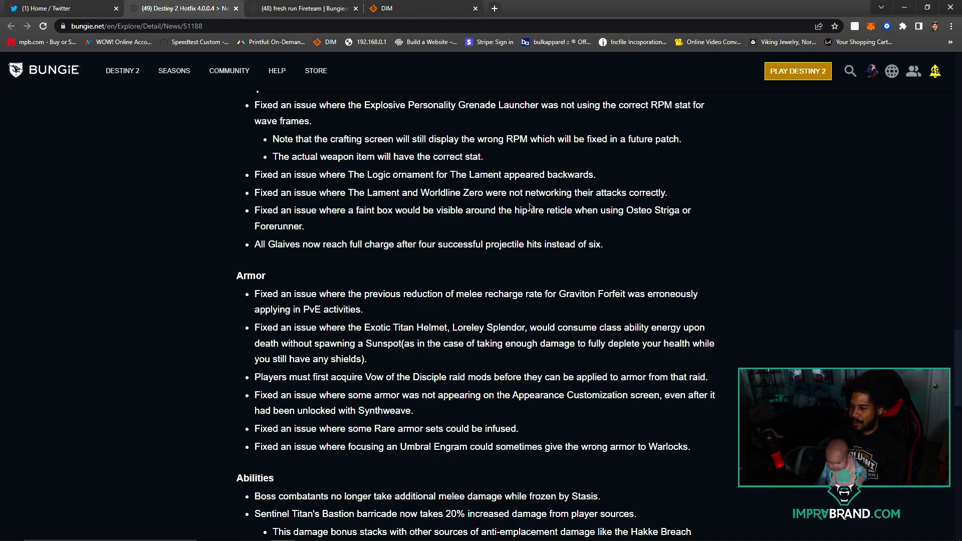
mouse_move(446, 219)
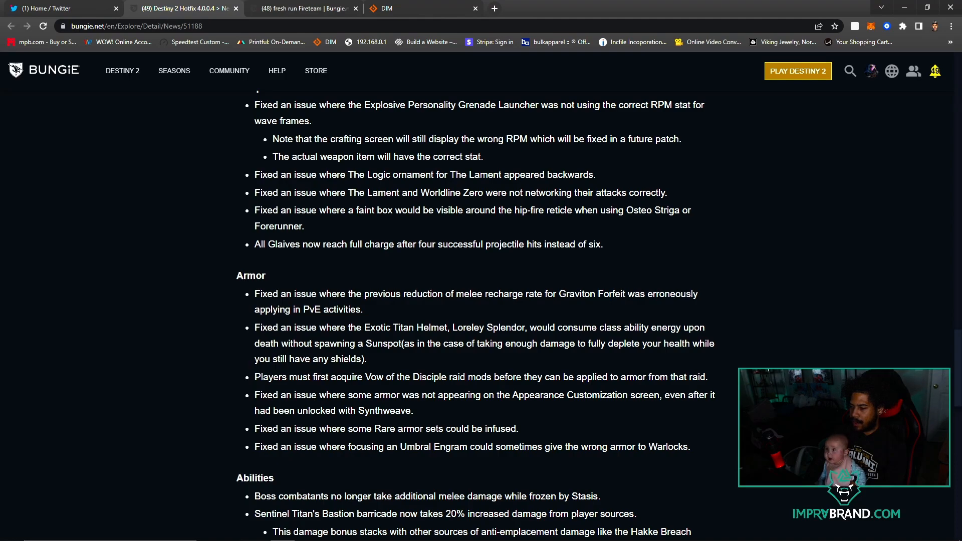
mouse_move(290, 259)
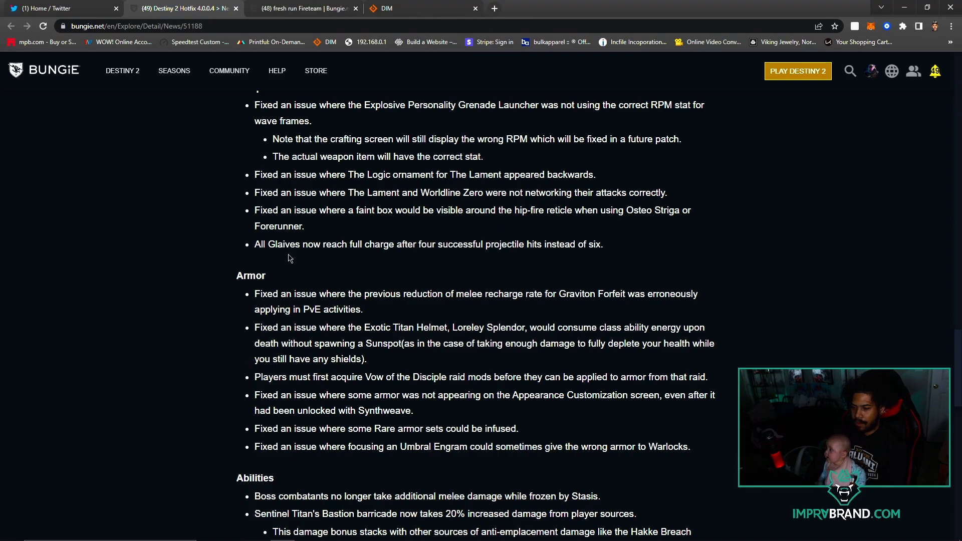
mouse_move(444, 260)
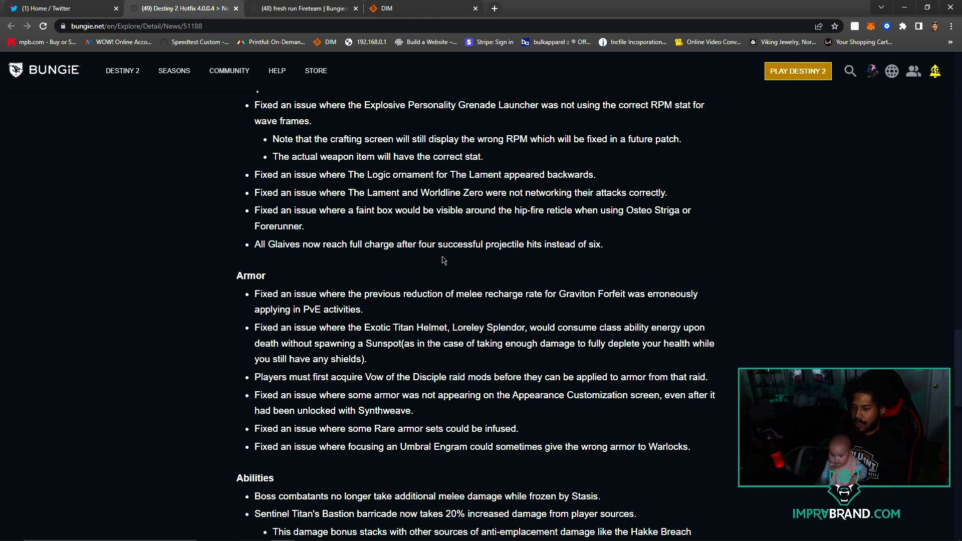
mouse_move(460, 261)
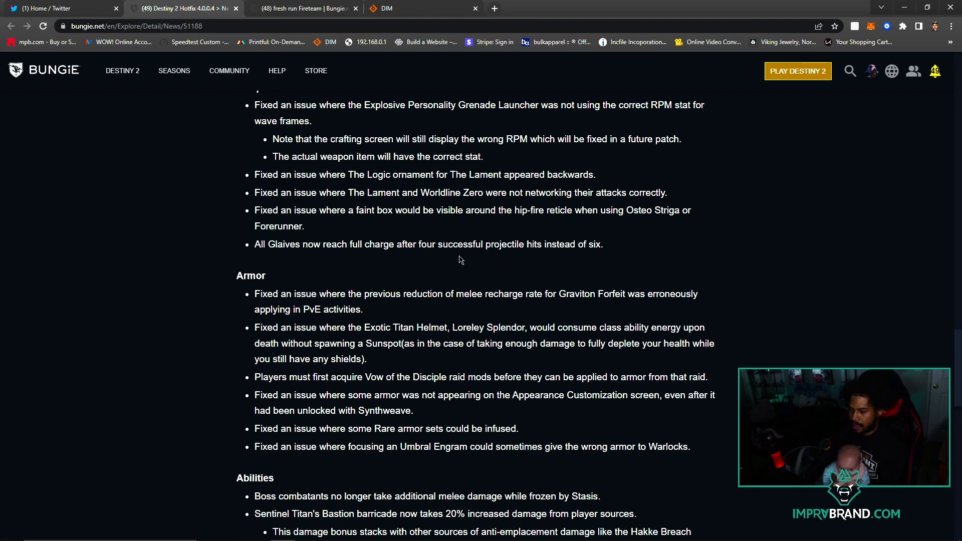
scroll(down, 3)
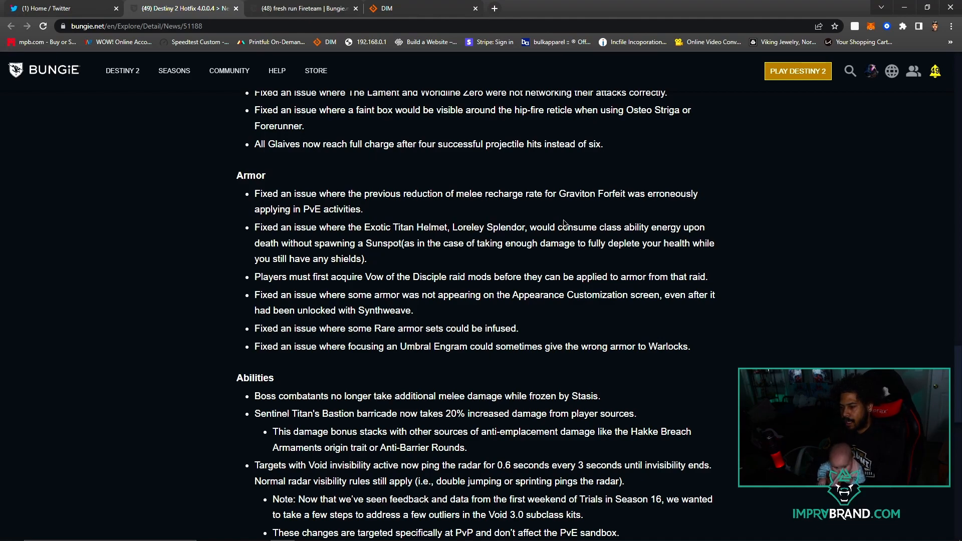
mouse_move(593, 220)
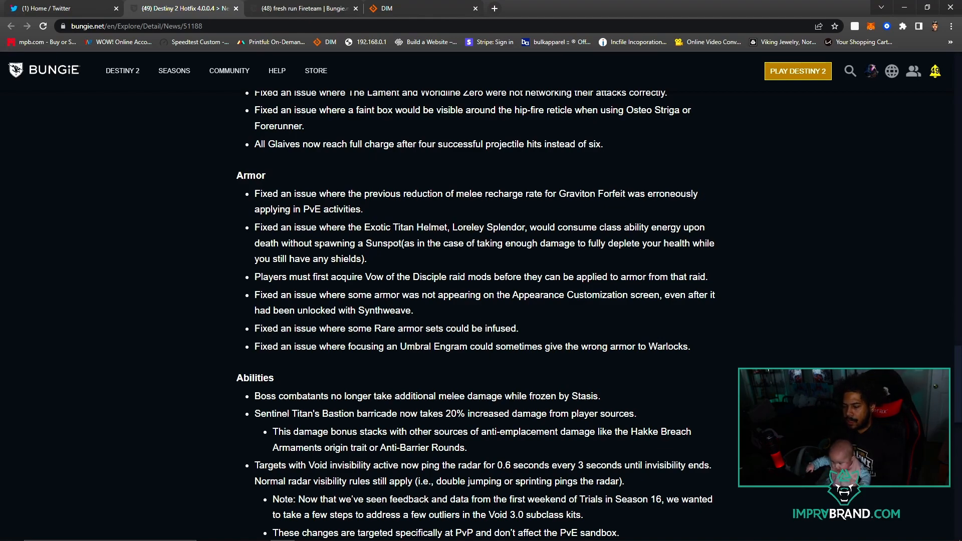
mouse_move(589, 203)
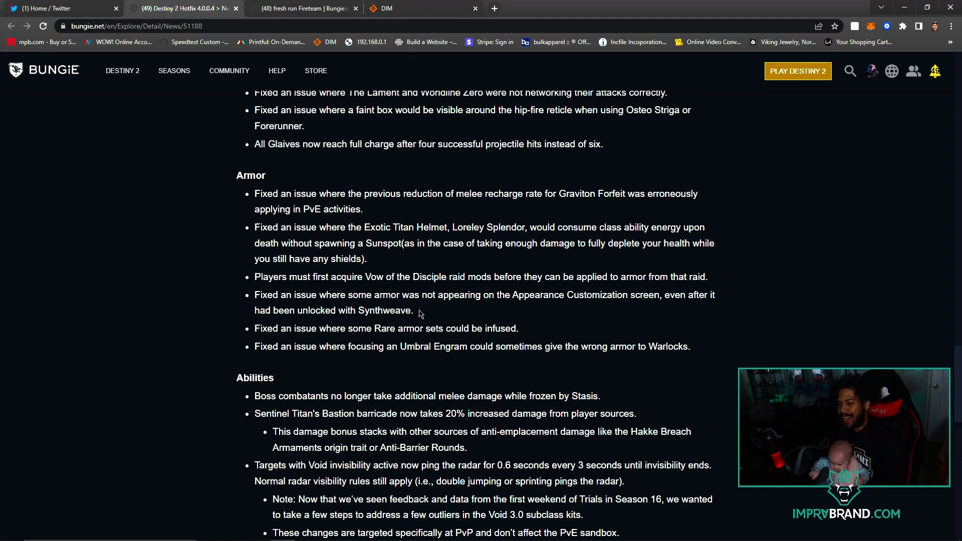
mouse_move(480, 264)
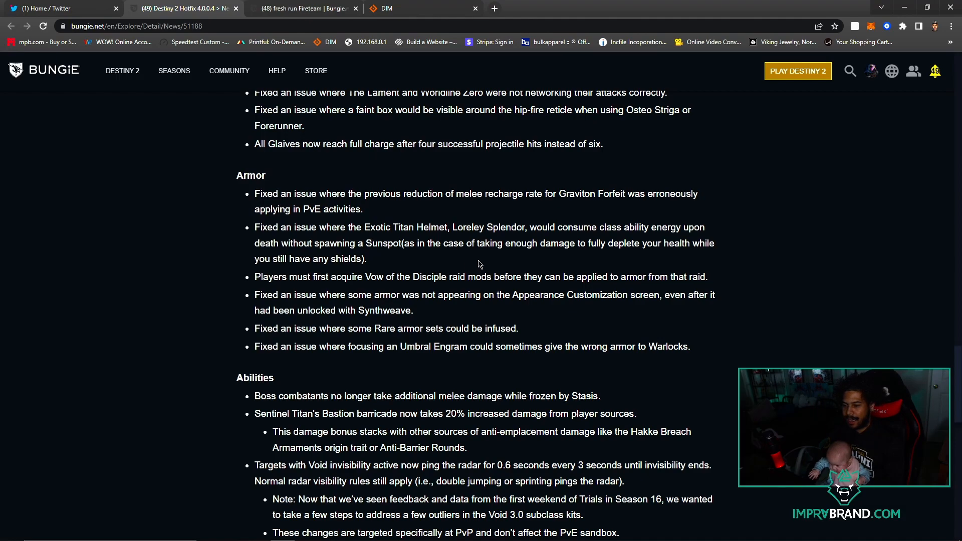
double_click(639, 227)
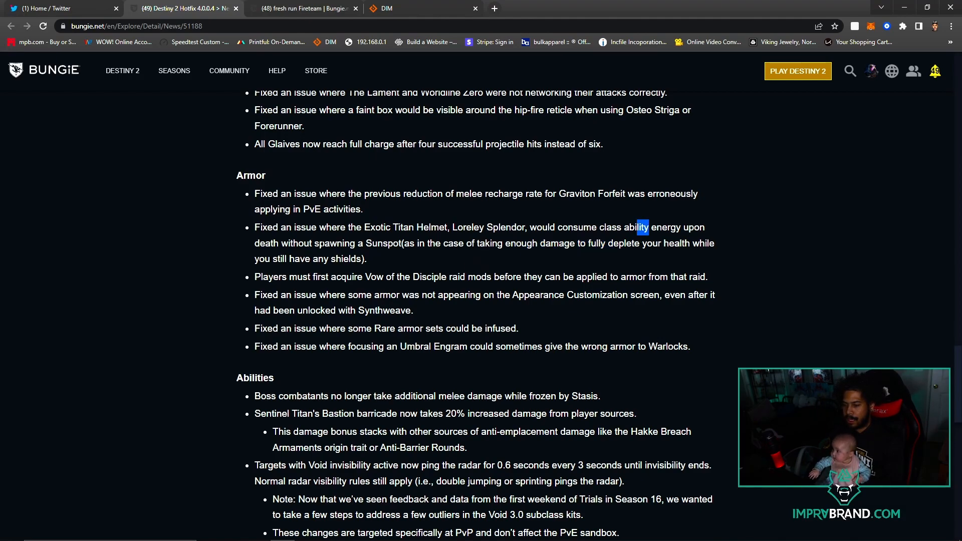
mouse_move(419, 268)
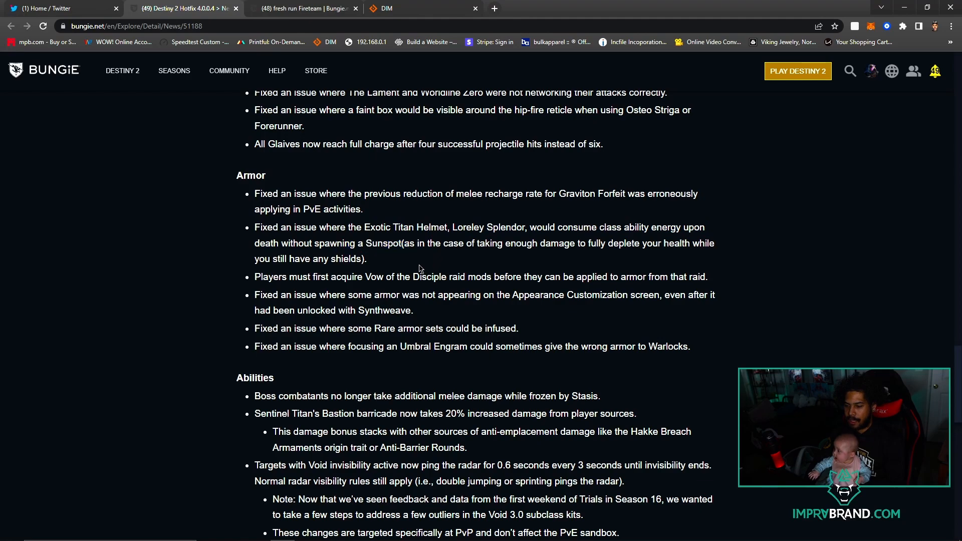
double_click(431, 277)
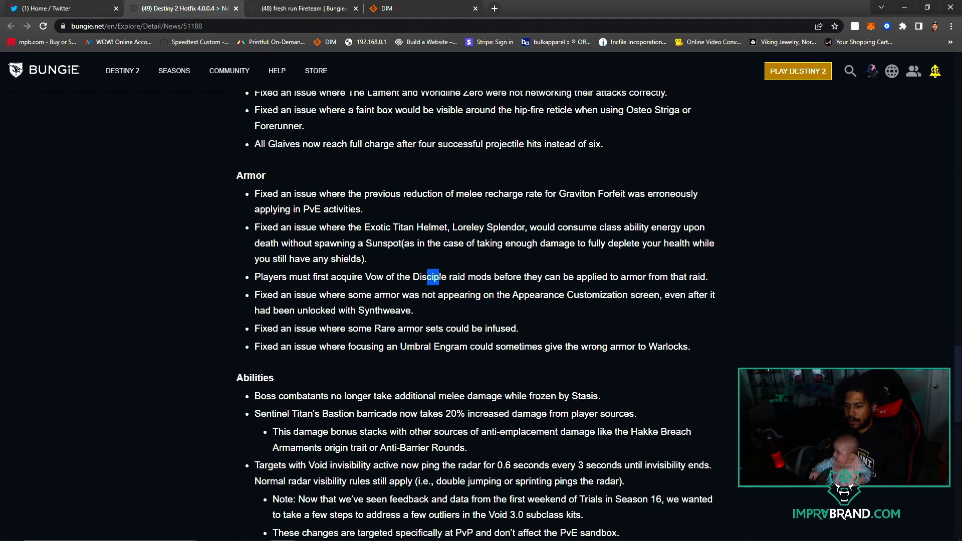
mouse_move(601, 285)
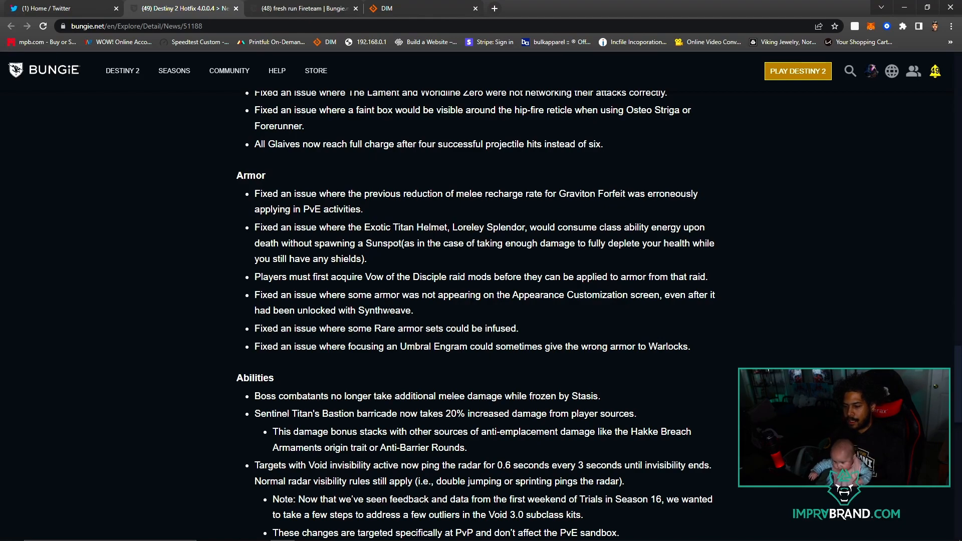
mouse_move(482, 313)
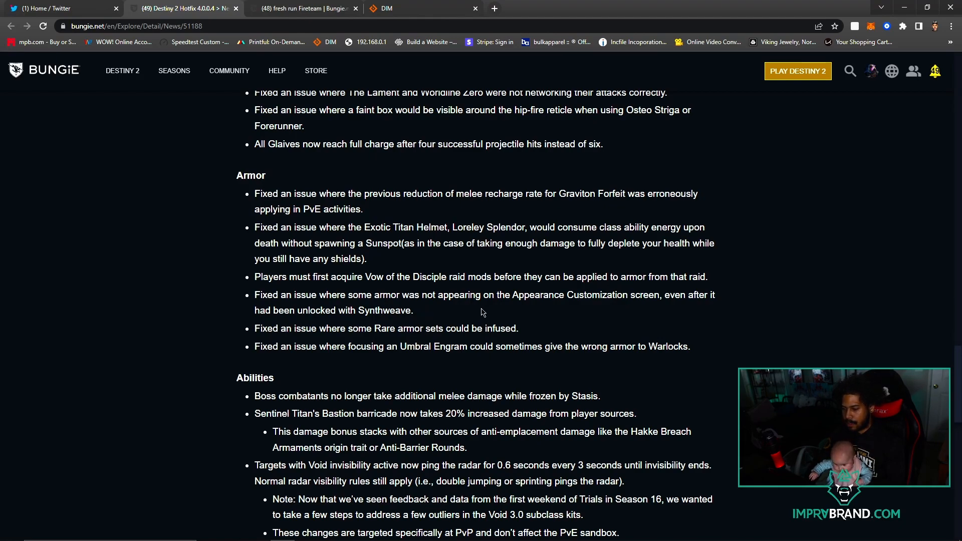
mouse_move(410, 307)
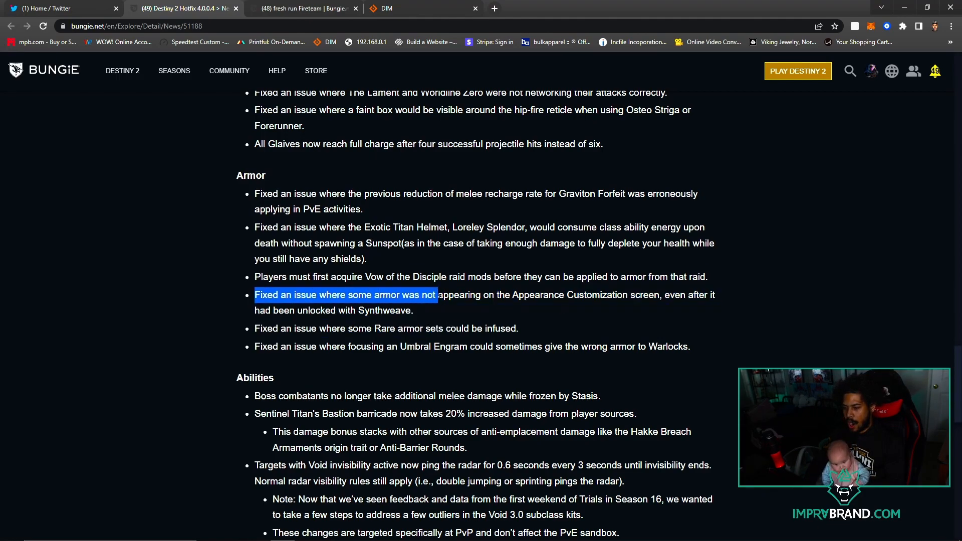
click(471, 379)
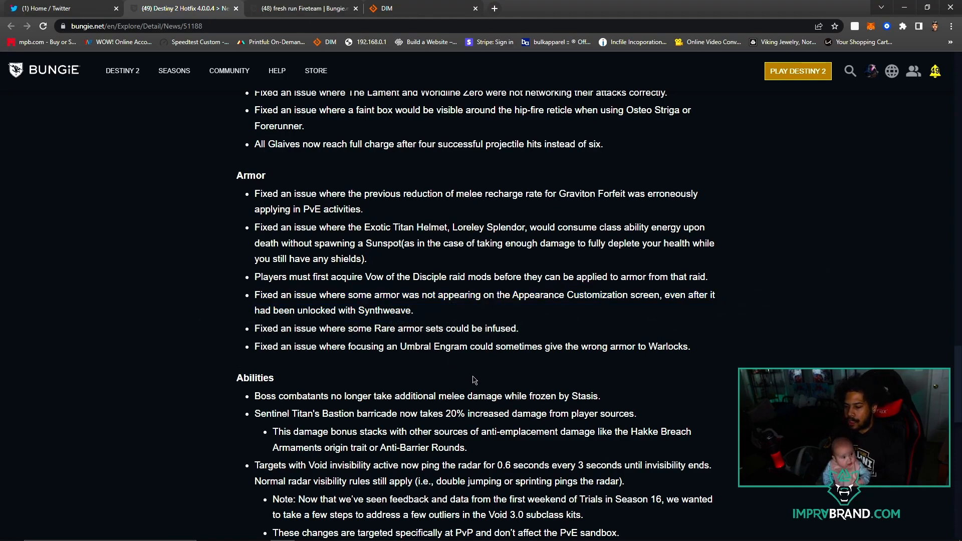
double_click(361, 328)
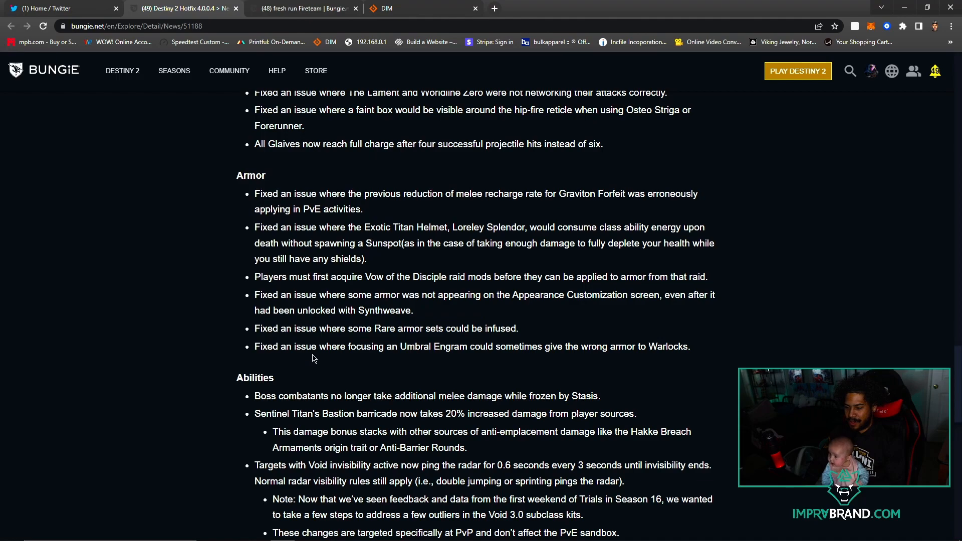
mouse_move(496, 369)
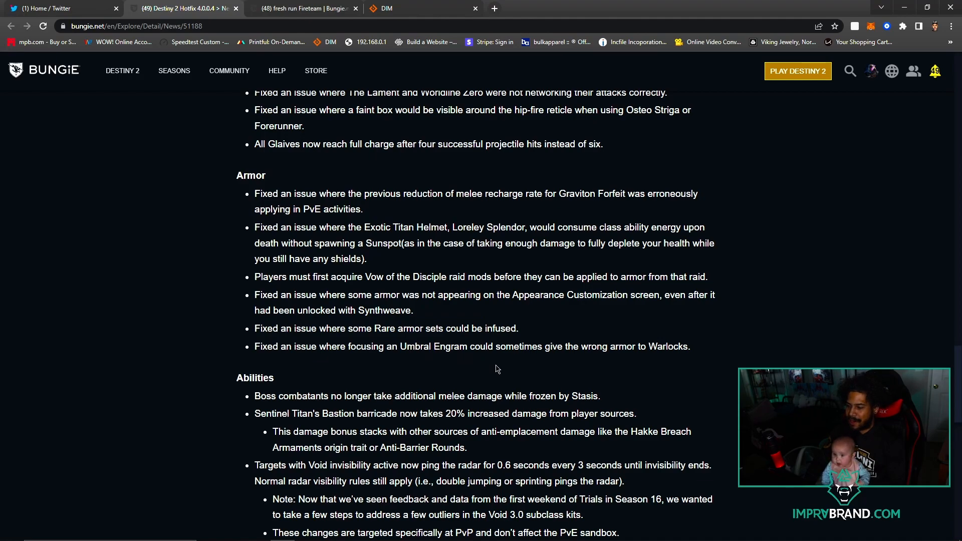
Scroll through the remaining Abilities changes until the Platforms heading appears.
scroll(down, 3)
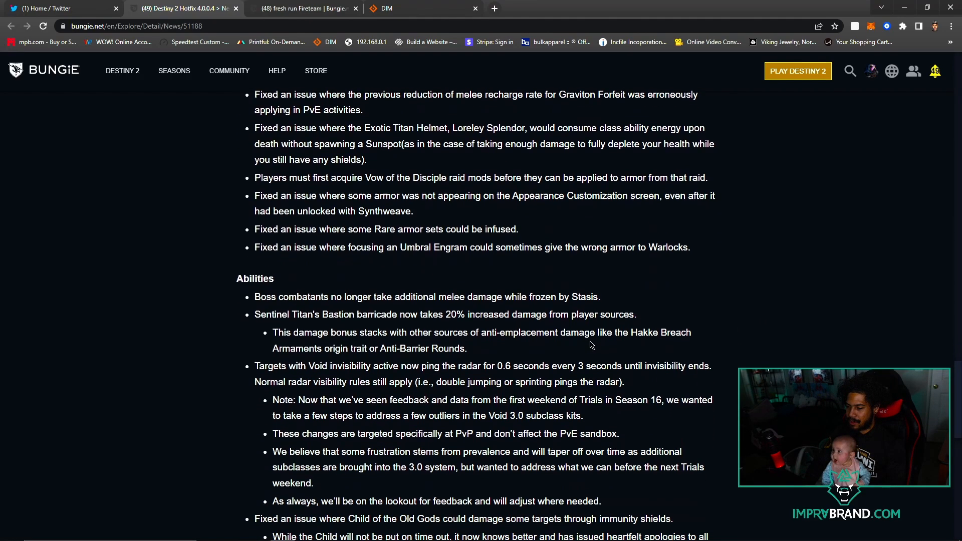
scroll(down, 3)
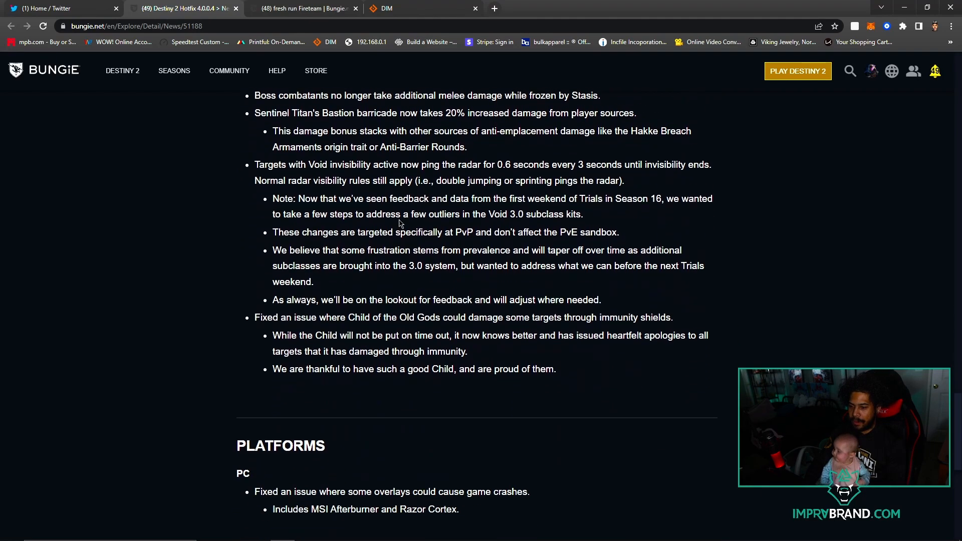
scroll(up, 3)
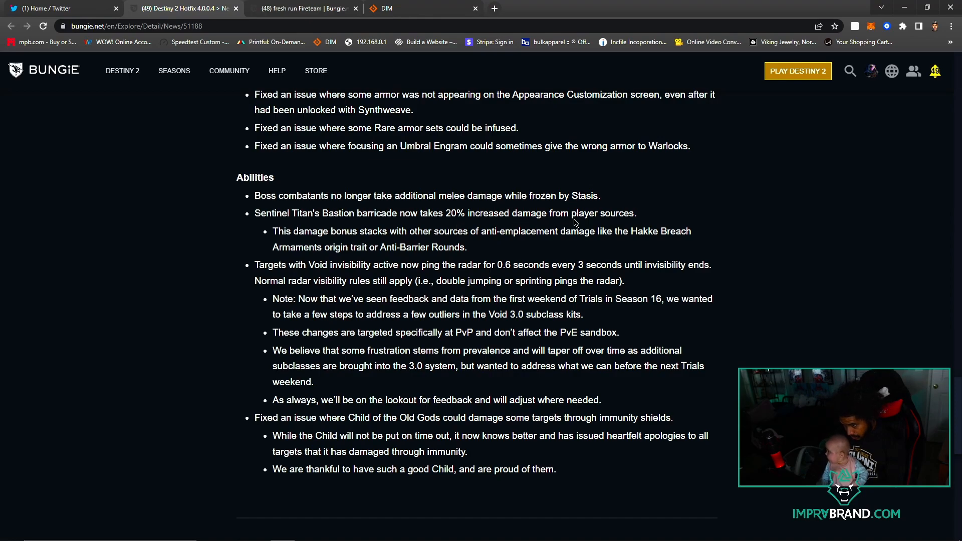
mouse_move(340, 261)
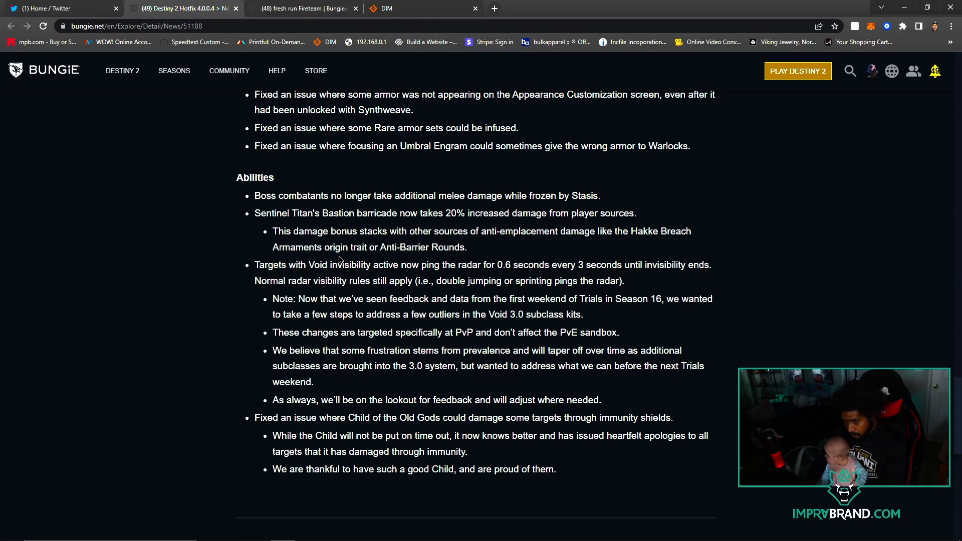
mouse_move(531, 257)
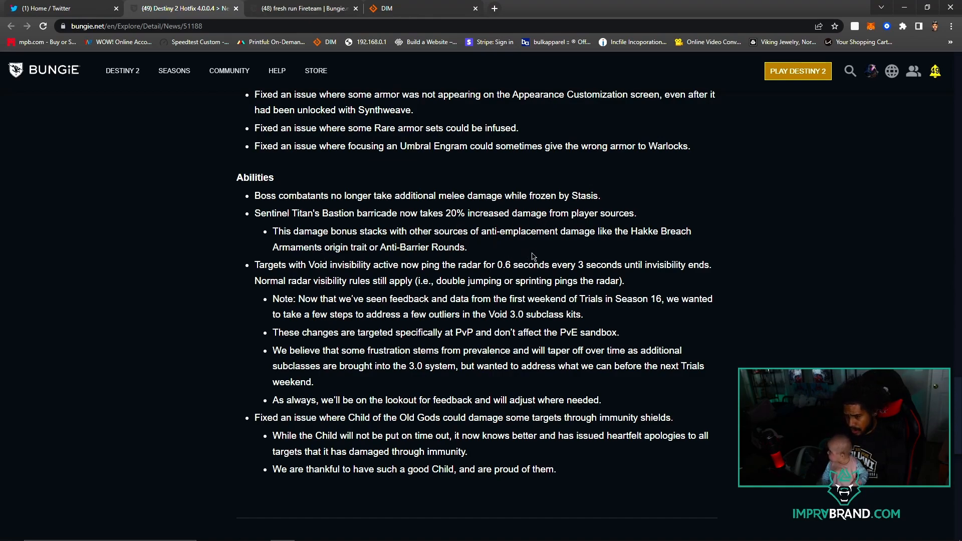
mouse_move(624, 249)
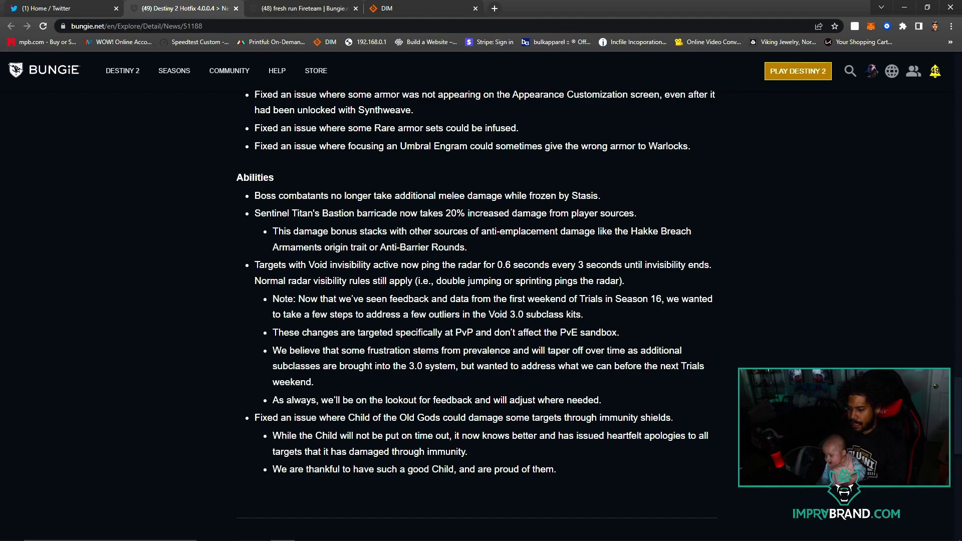
scroll(down, 3)
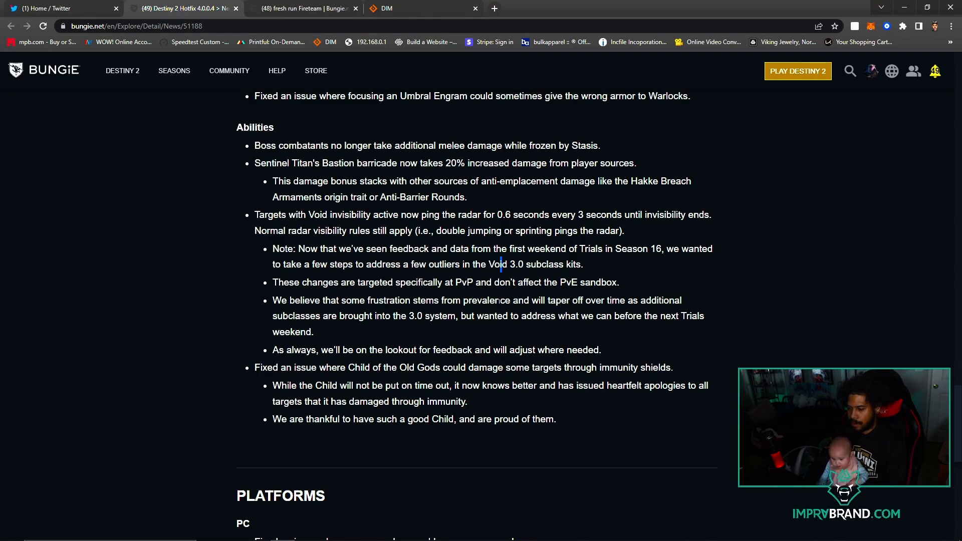
mouse_move(454, 327)
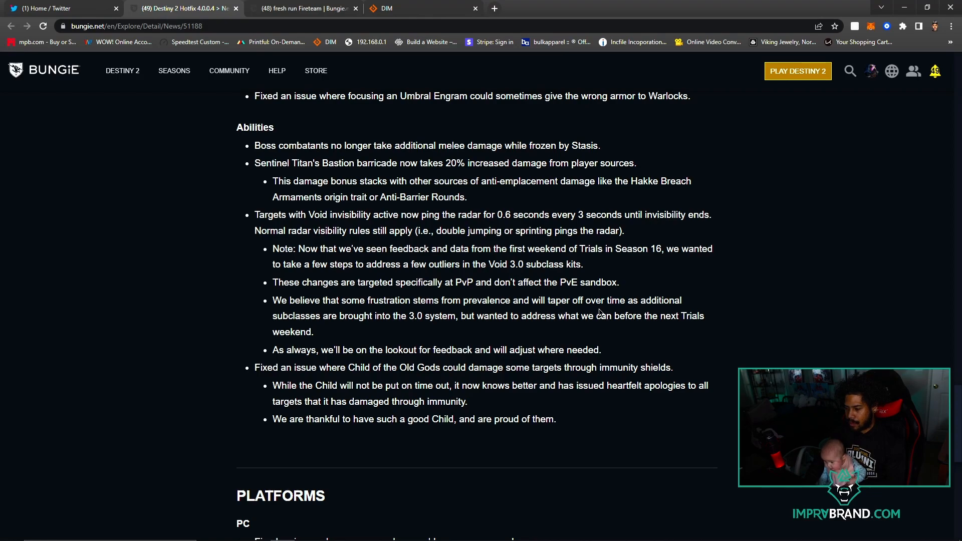
Scroll to the PC overlay crash fix and the Bungie footer at the bottom of the page.
scroll(down, 3)
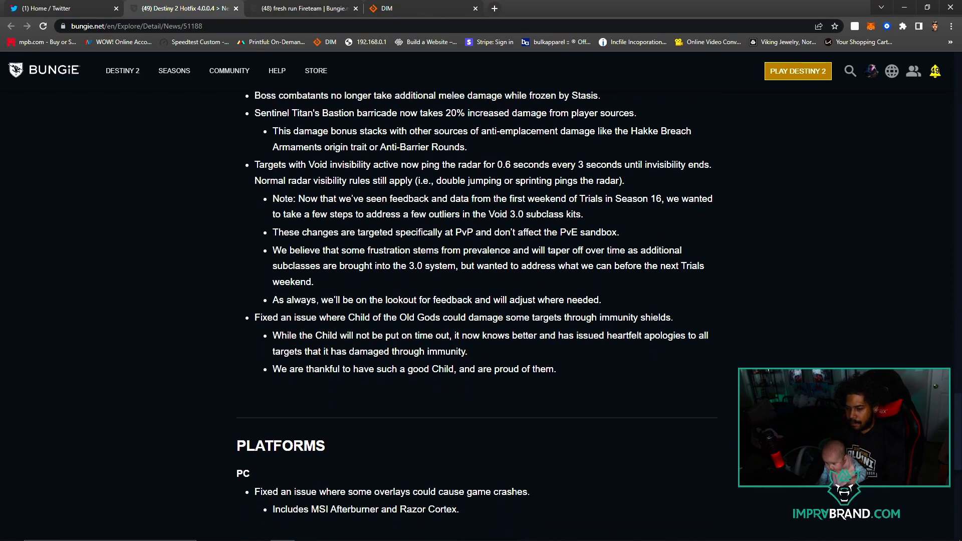
scroll(down, 3)
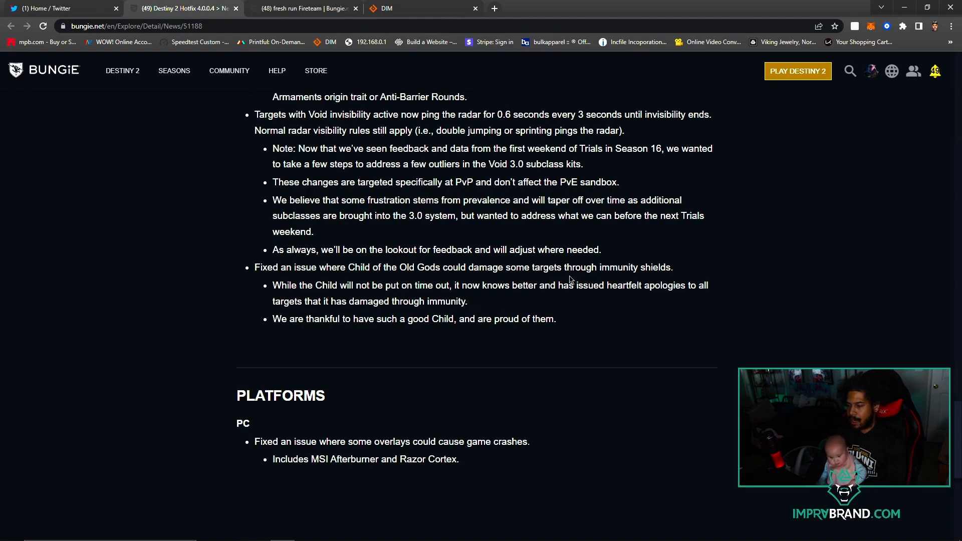
scroll(down, 3)
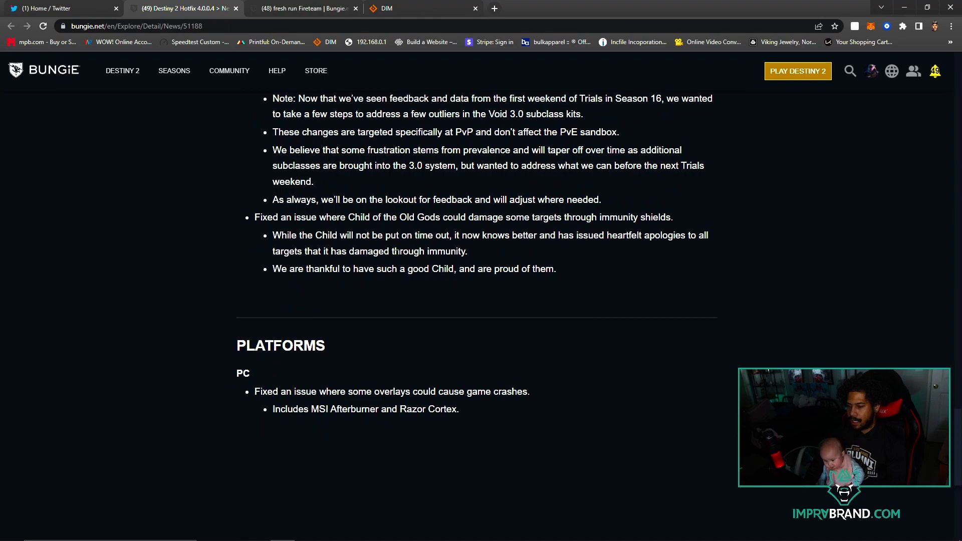
mouse_move(513, 251)
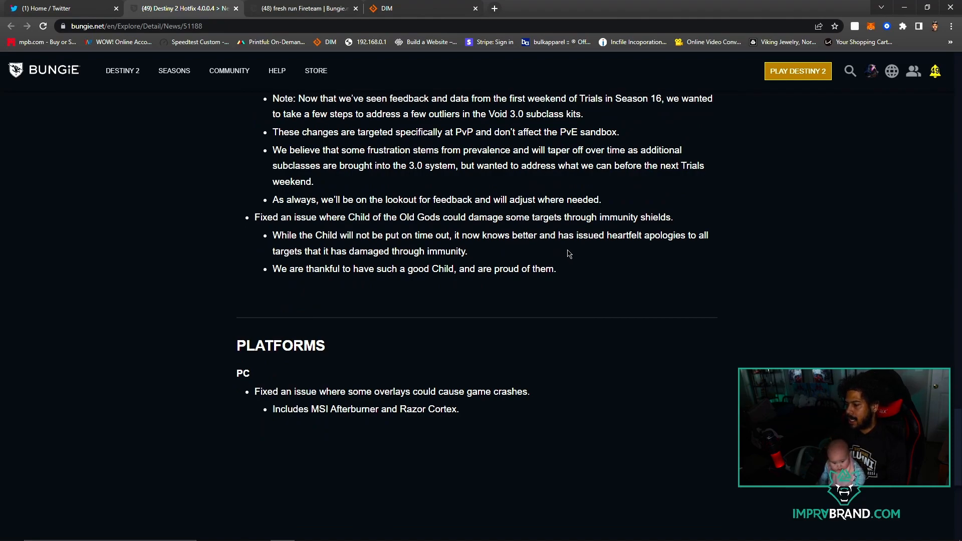
mouse_move(567, 253)
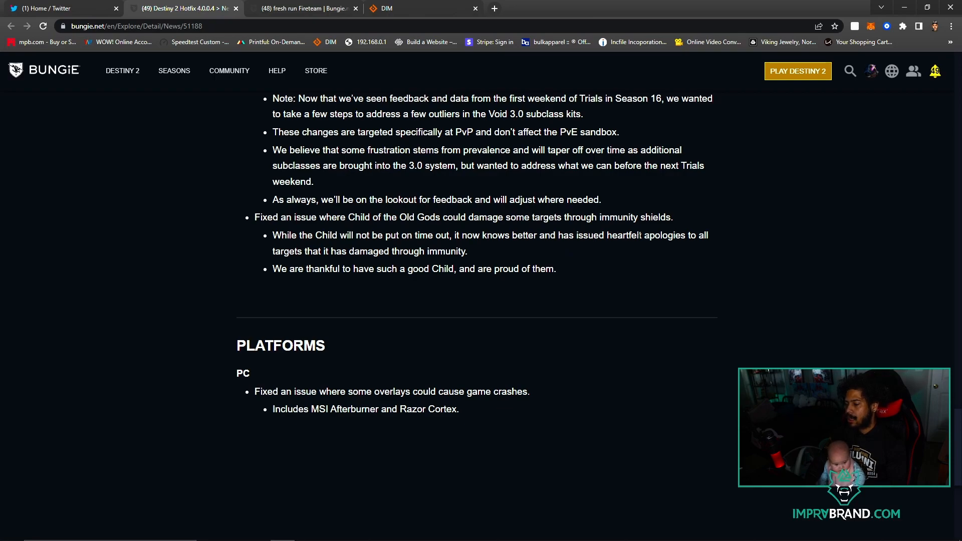
mouse_move(581, 274)
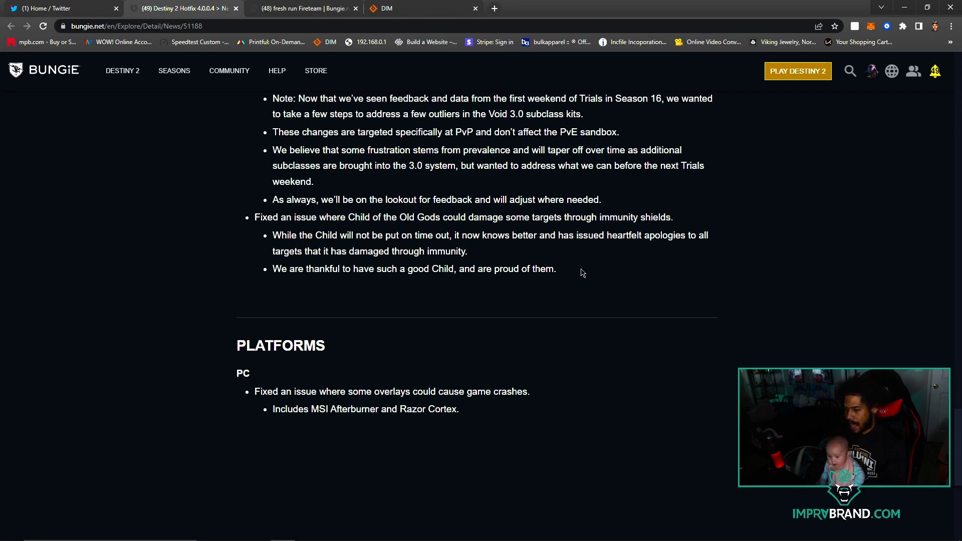
mouse_move(636, 259)
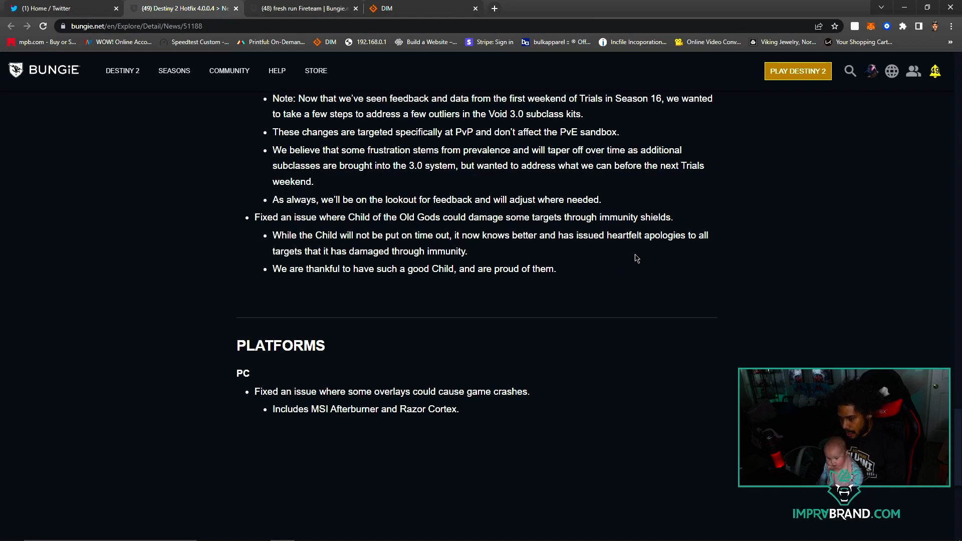
scroll(down, 3)
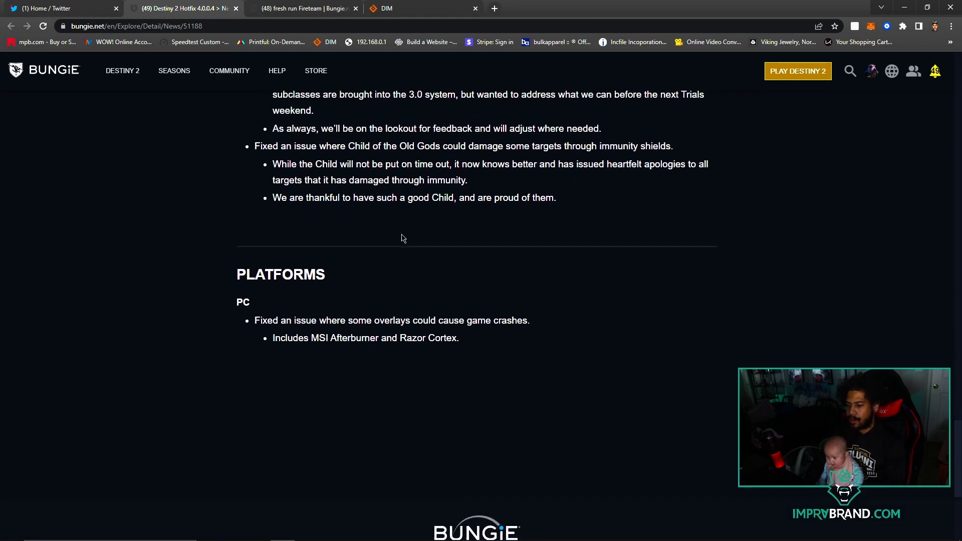
scroll(down, 3)
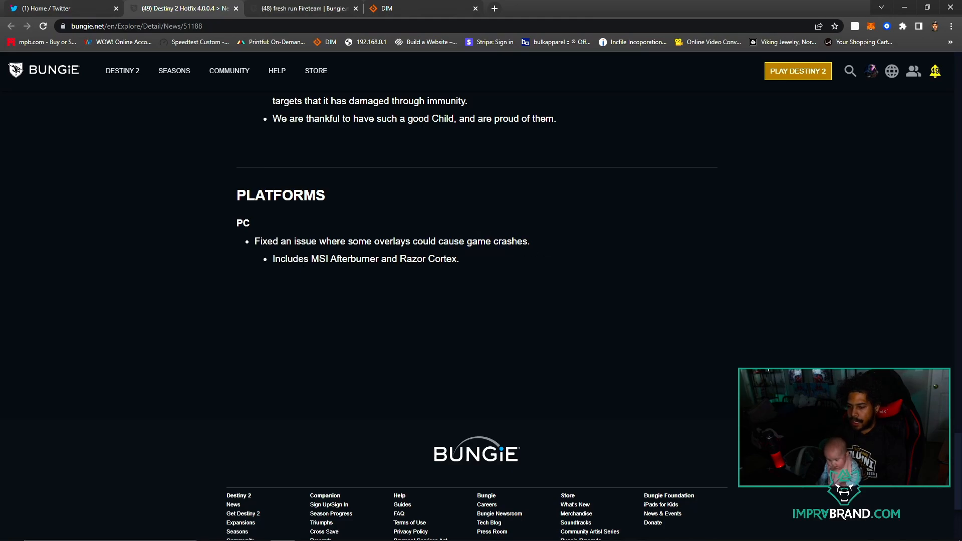
Scroll back up to the Investment section's Economy fixes and Weapon Crafting caps.
scroll(up, 3)
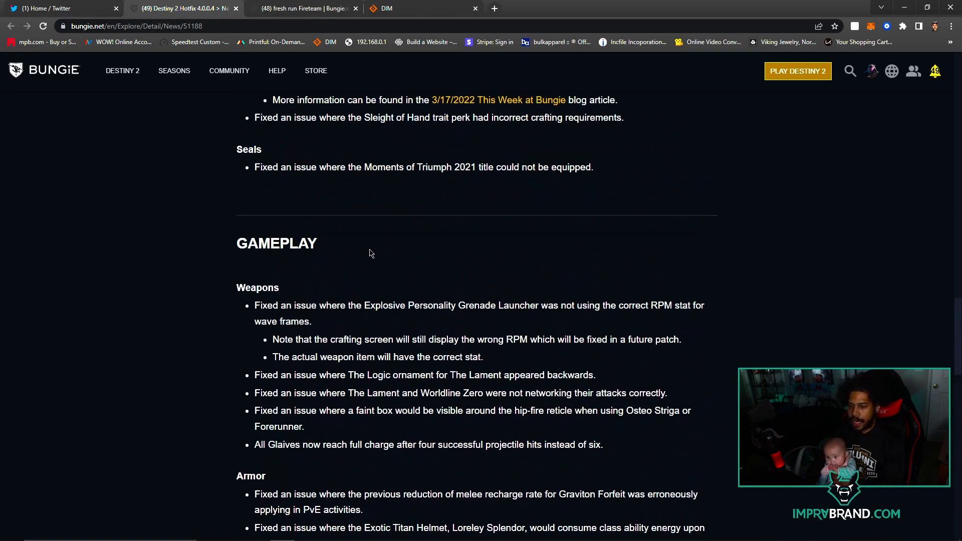
scroll(down, 3)
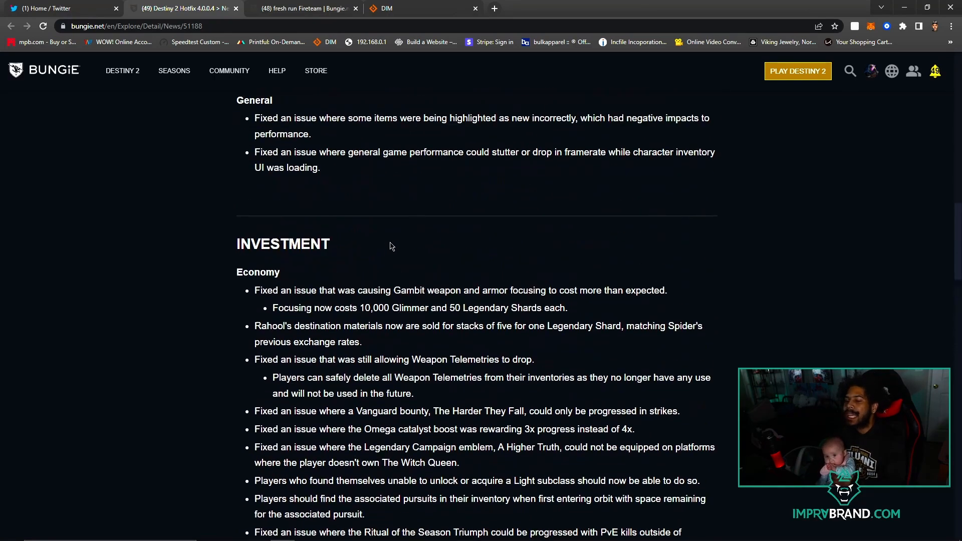
scroll(down, 3)
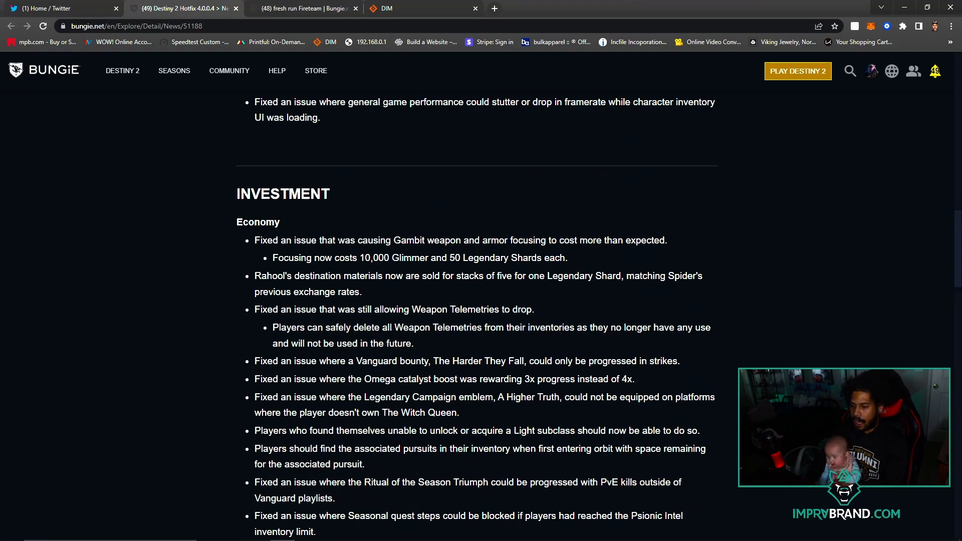
scroll(down, 3)
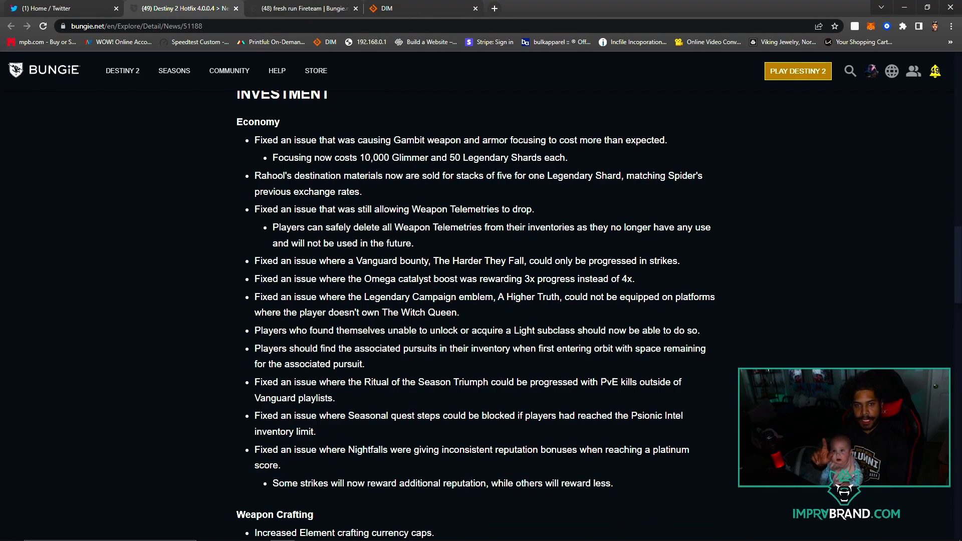
scroll(up, 3)
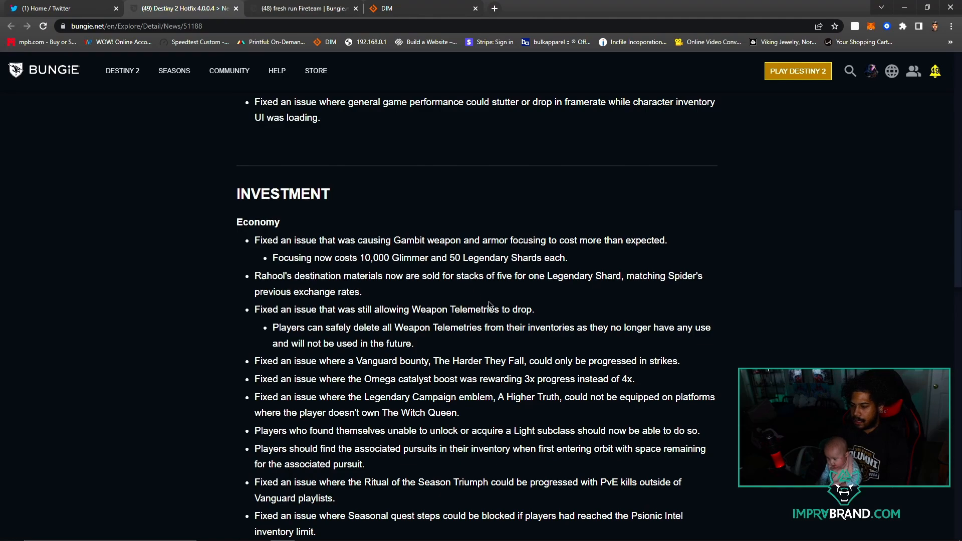
scroll(down, 3)
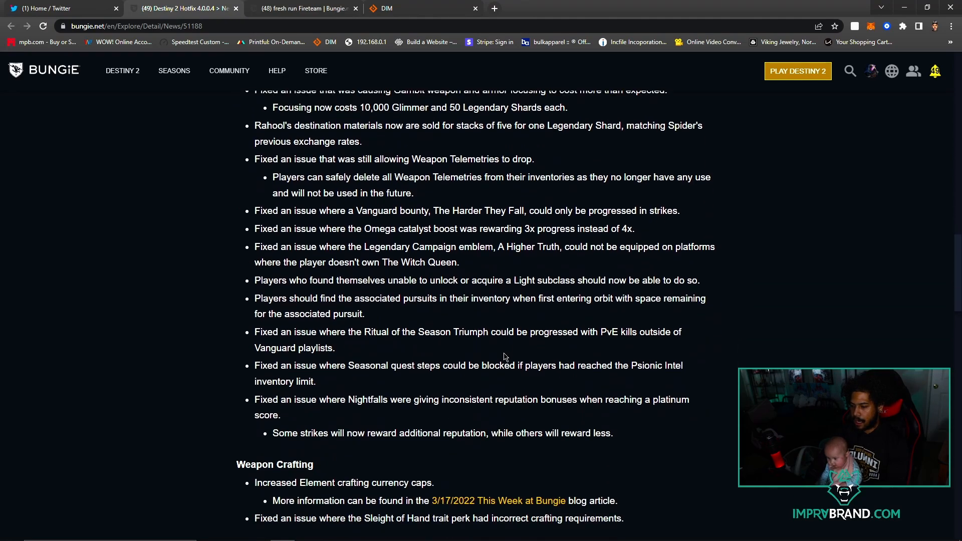
mouse_move(477, 351)
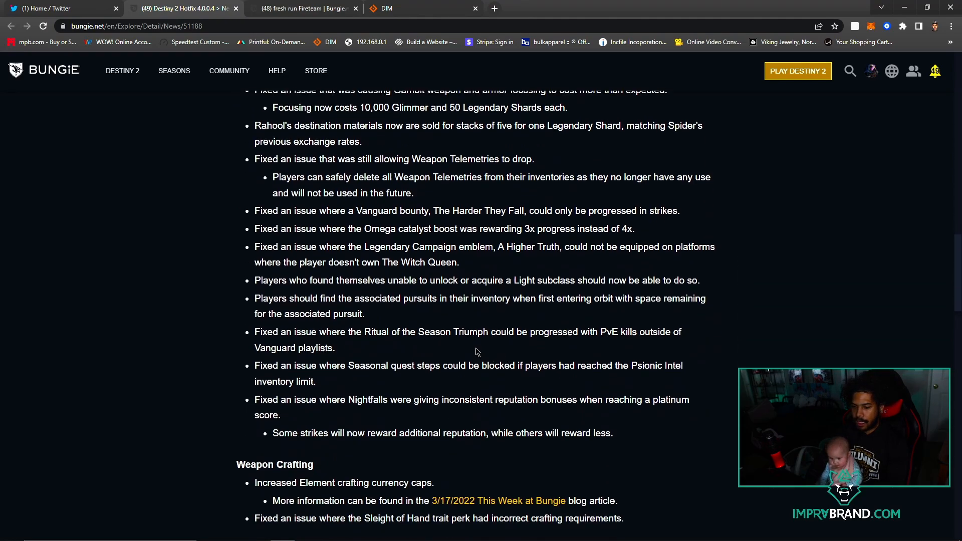
scroll(down, 3)
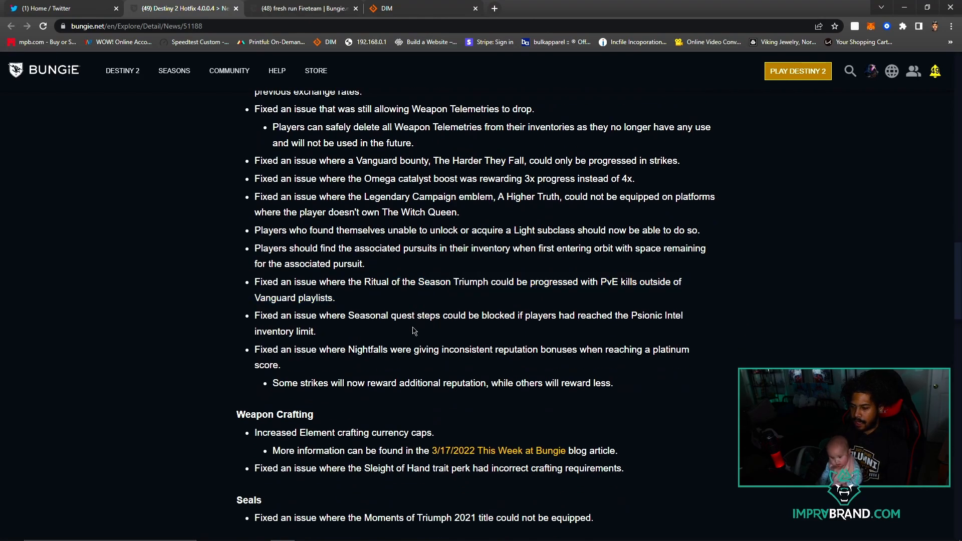
mouse_move(392, 327)
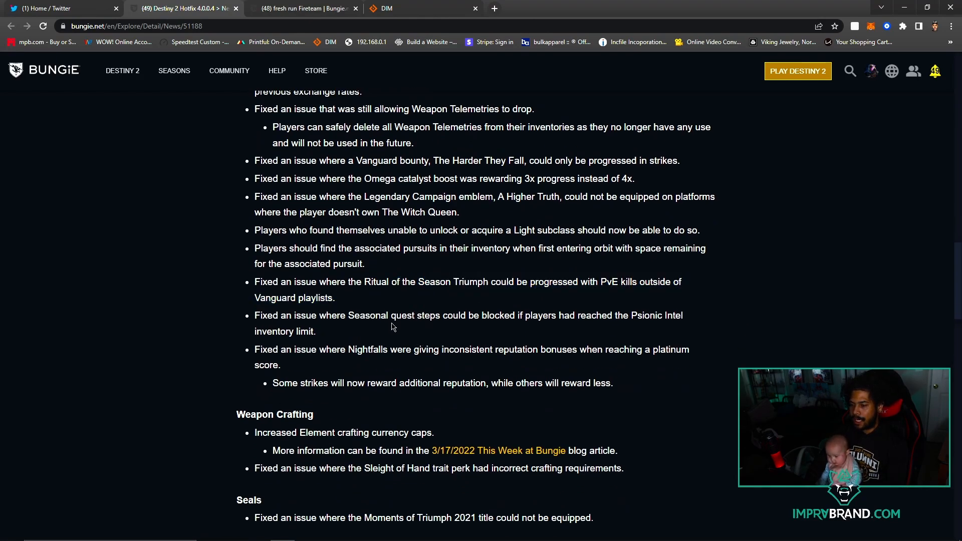
scroll(up, 3)
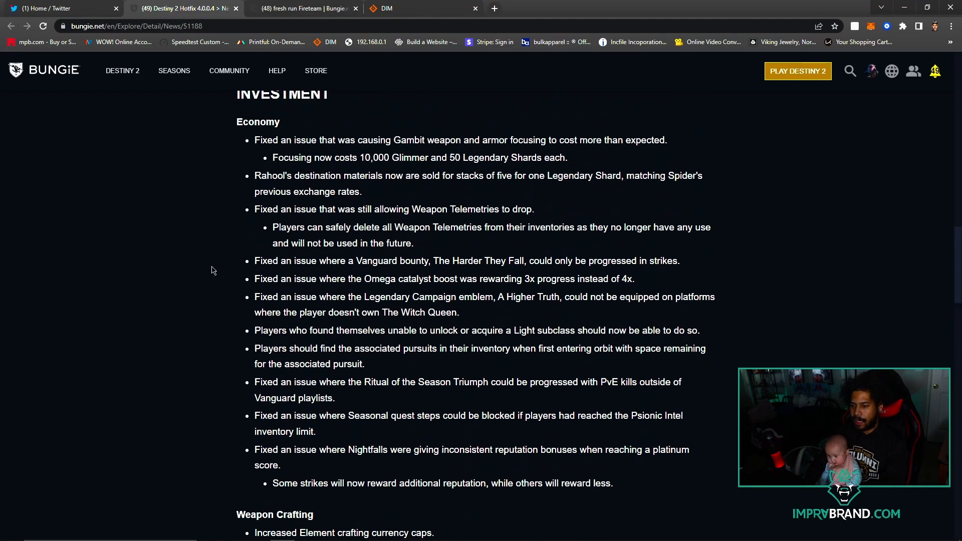
Scroll up past UI/UX and Activities to the article's top banner and title.
scroll(up, 3)
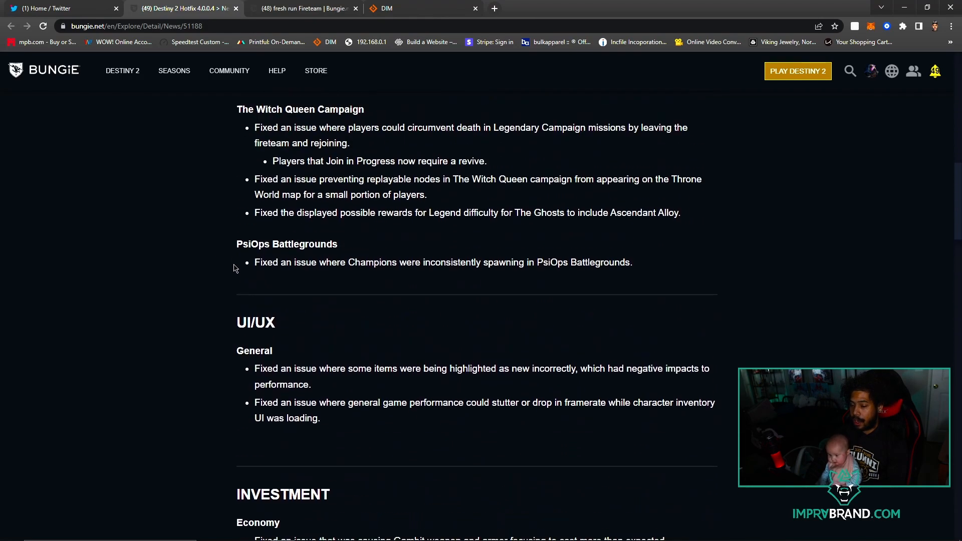
scroll(up, 3)
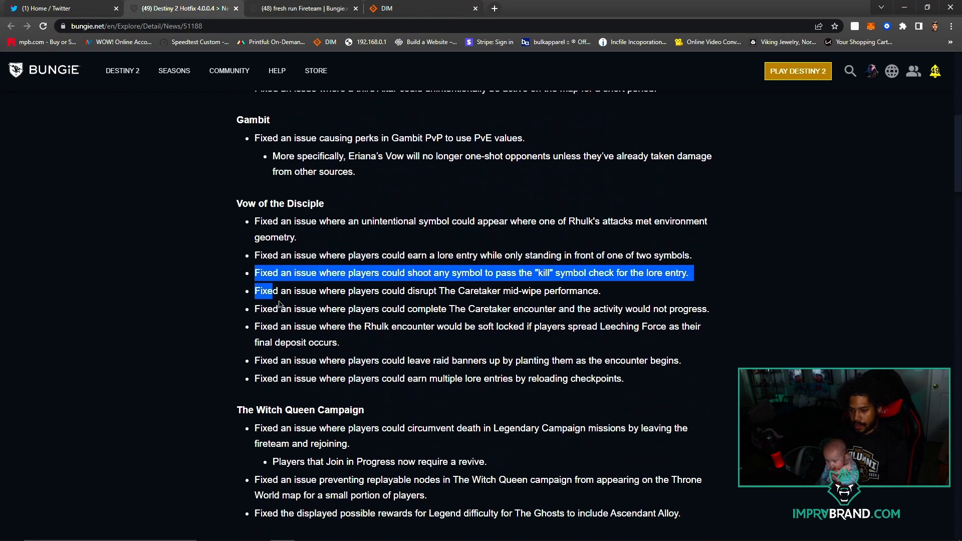
scroll(down, 3)
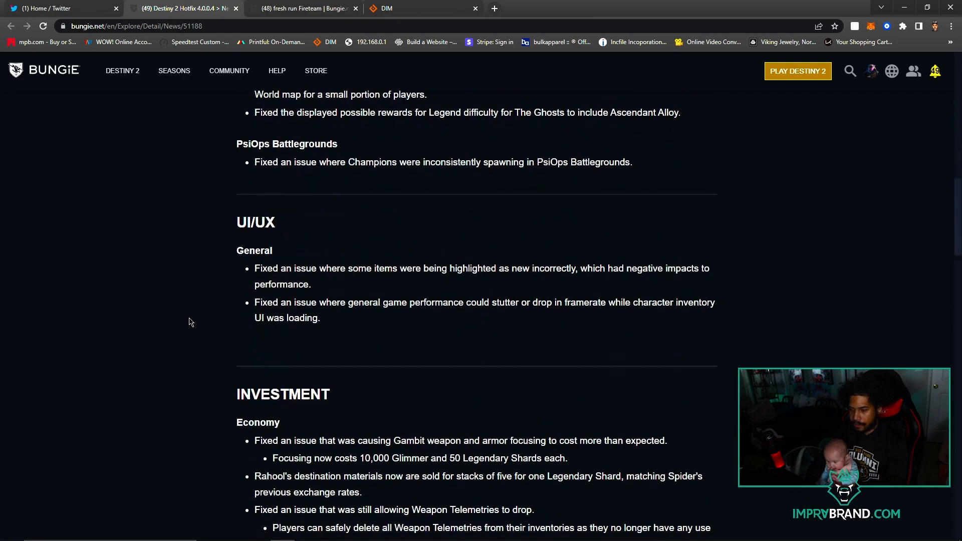
scroll(down, 3)
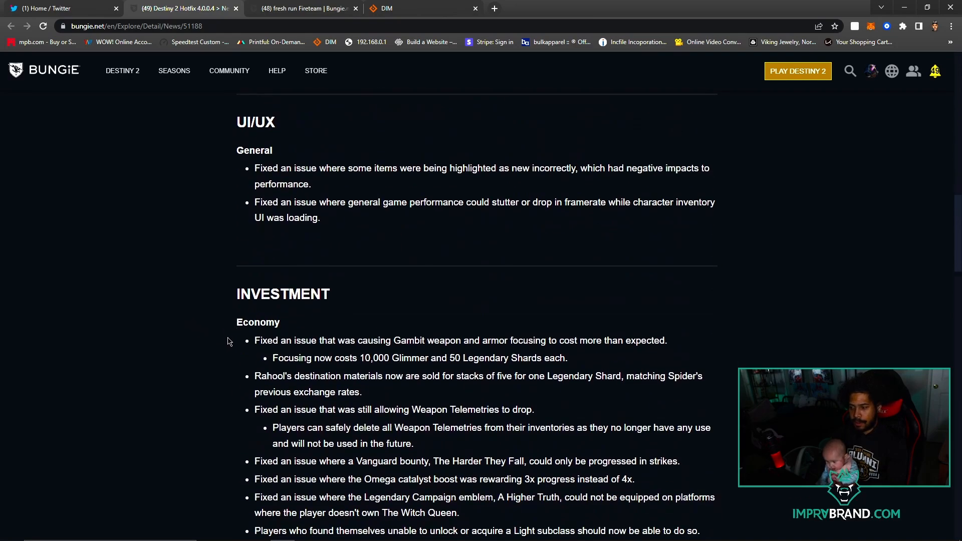
mouse_move(233, 305)
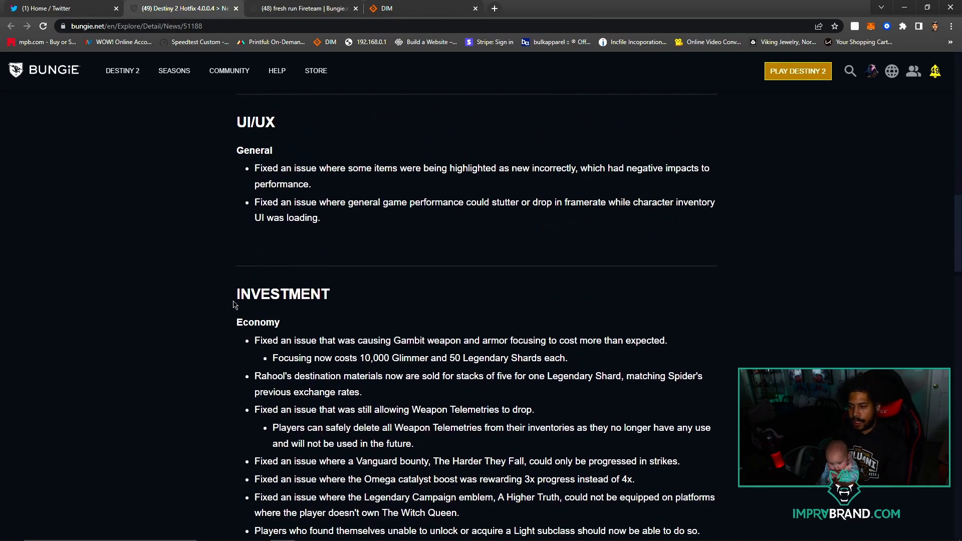
scroll(up, 3)
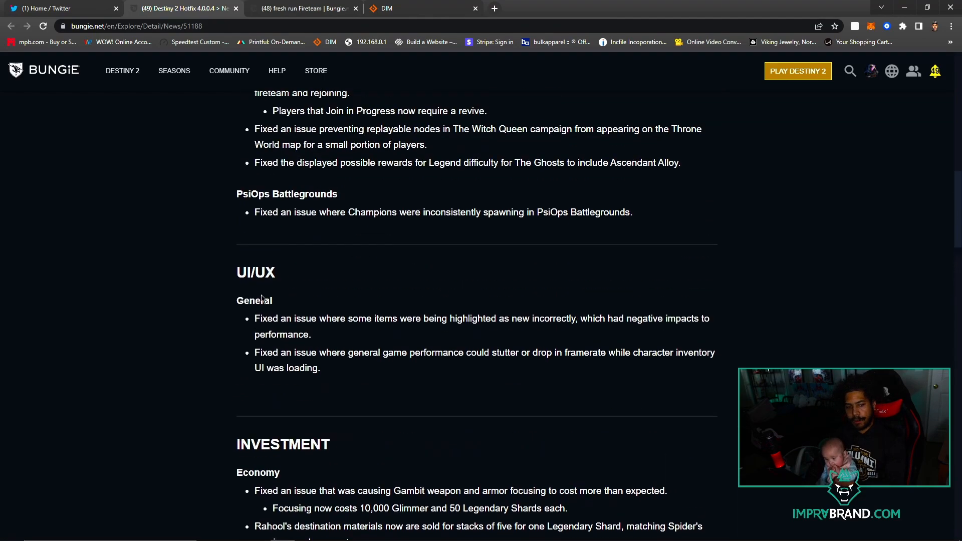
scroll(up, 3)
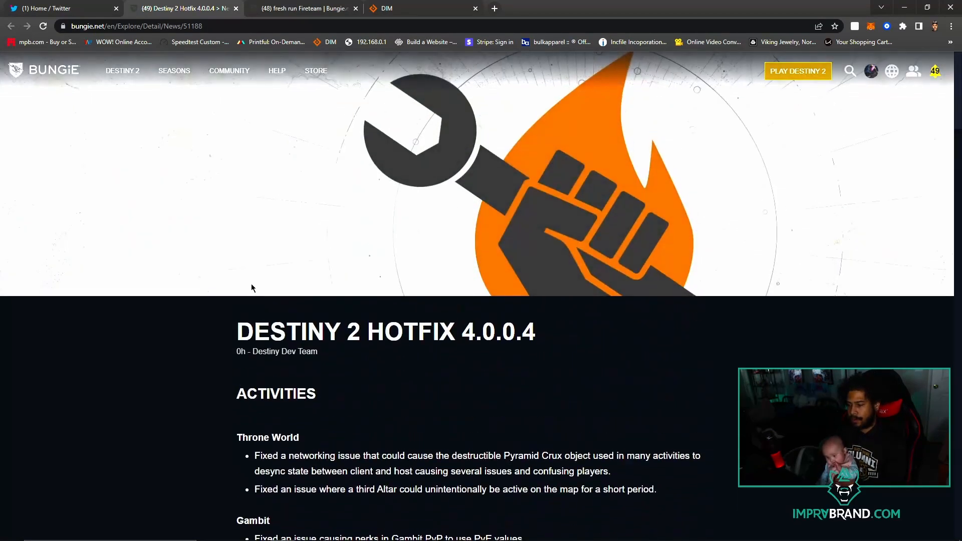